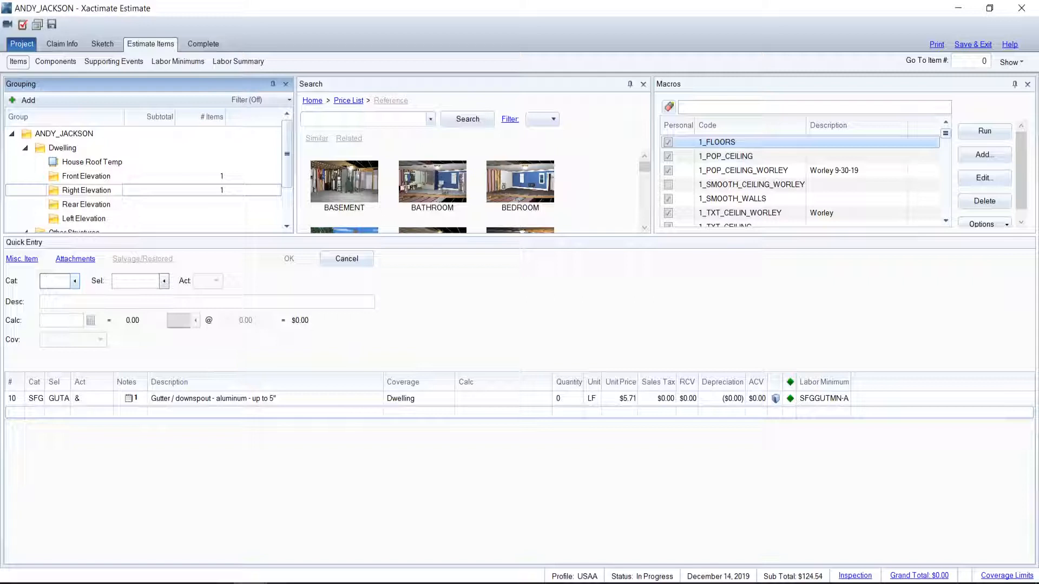
- Review the price-list categories list in Hail_n_Interior.docx and close it again
click(55, 282)
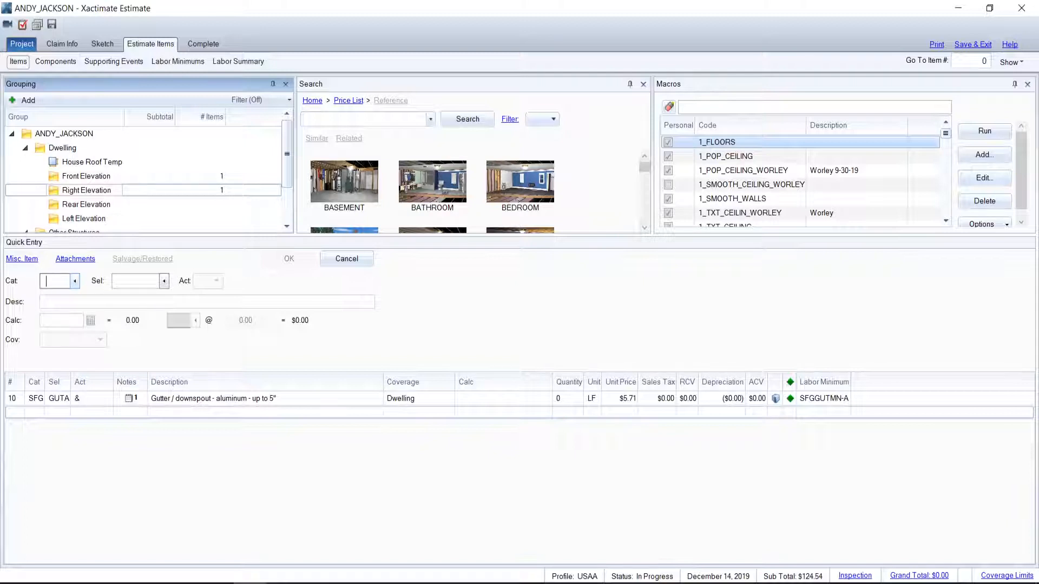
click(74, 281)
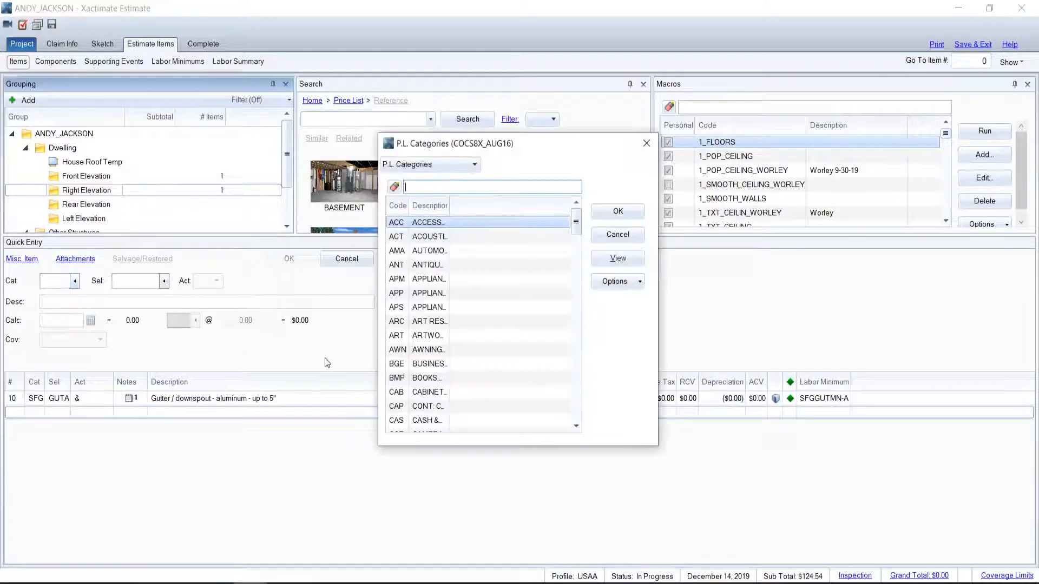
mouse_move(645, 143)
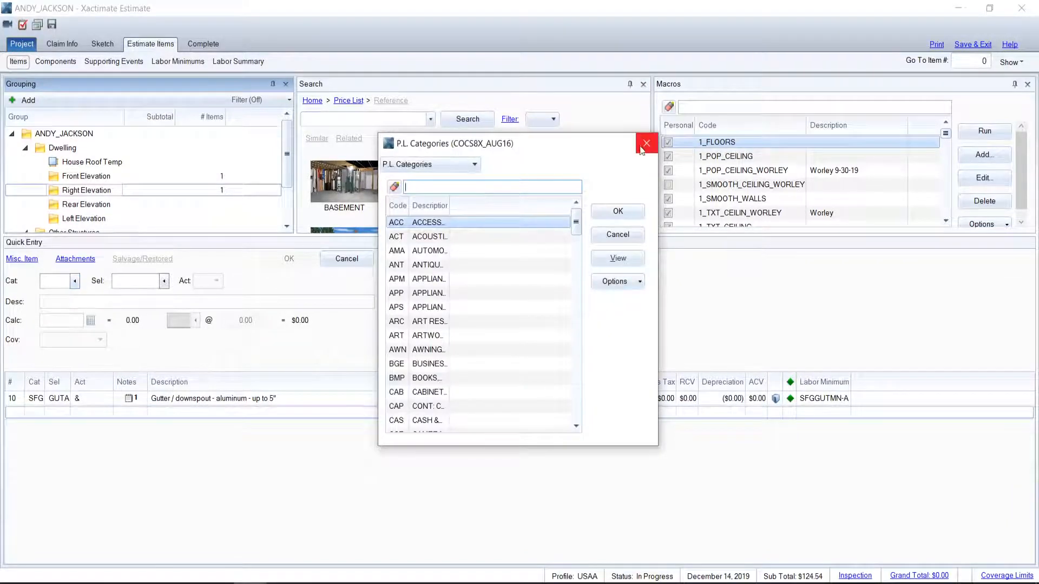
click(646, 144)
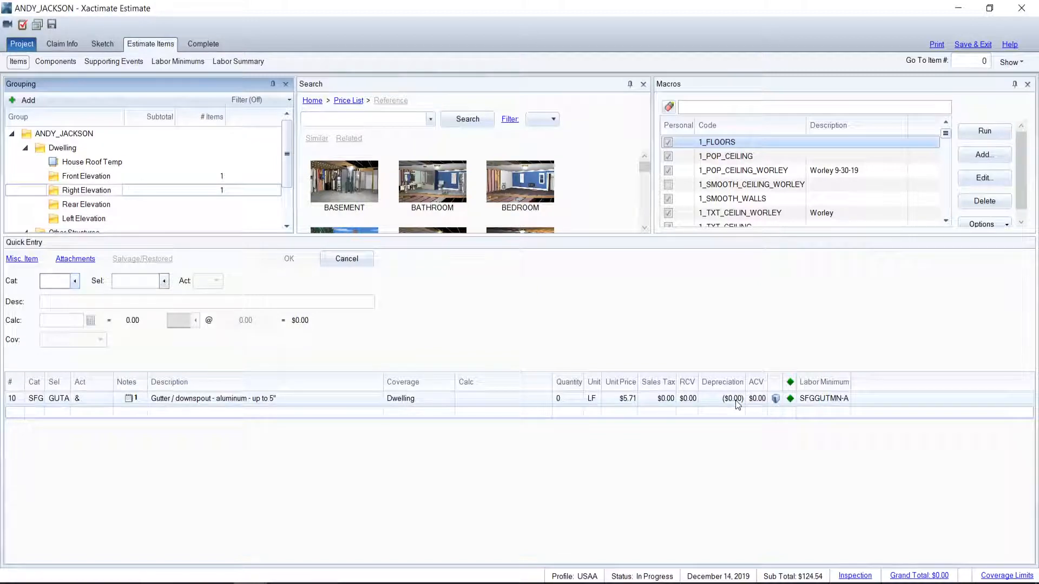
click(54, 280)
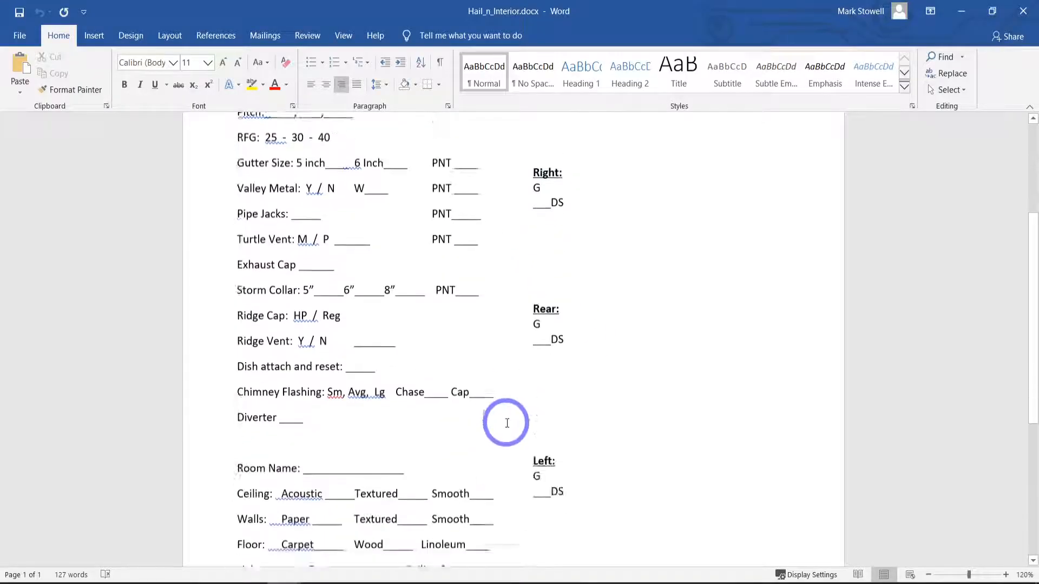
scroll(down, 3)
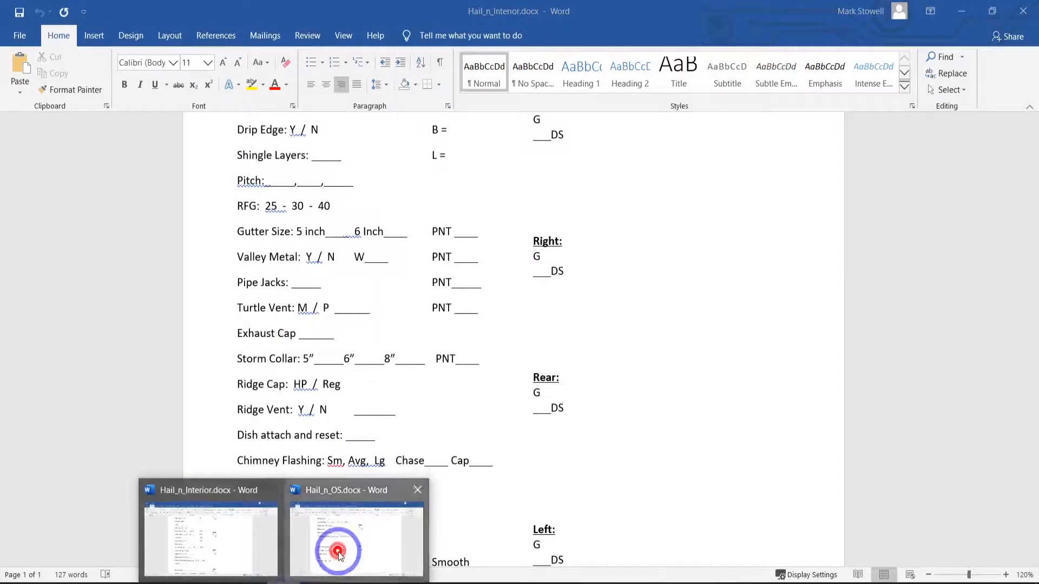
- Bring Hail_n_OS.docx to the front and scroll into its Overviews checklist
click(356, 536)
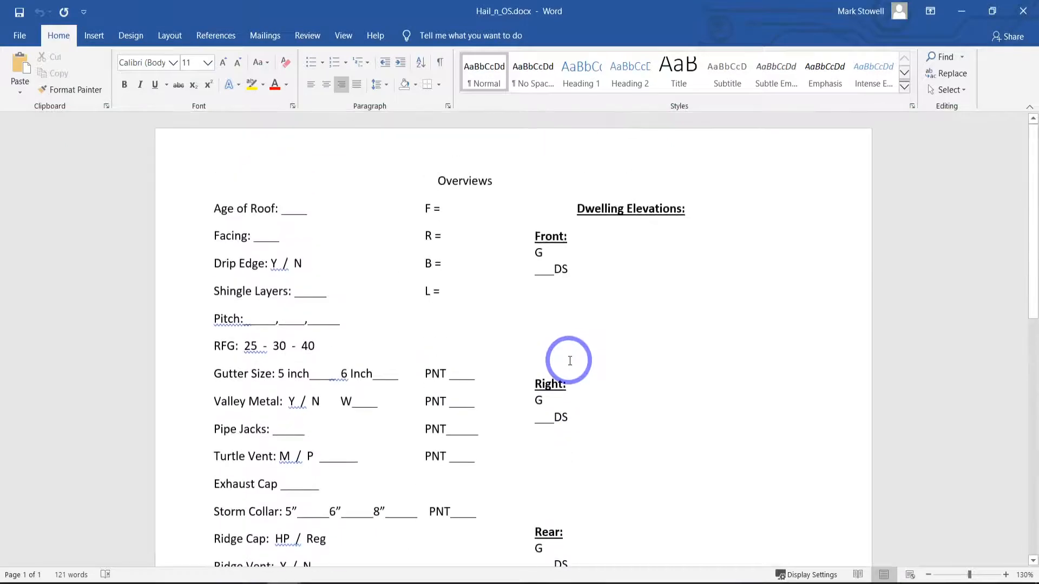
scroll(down, 3)
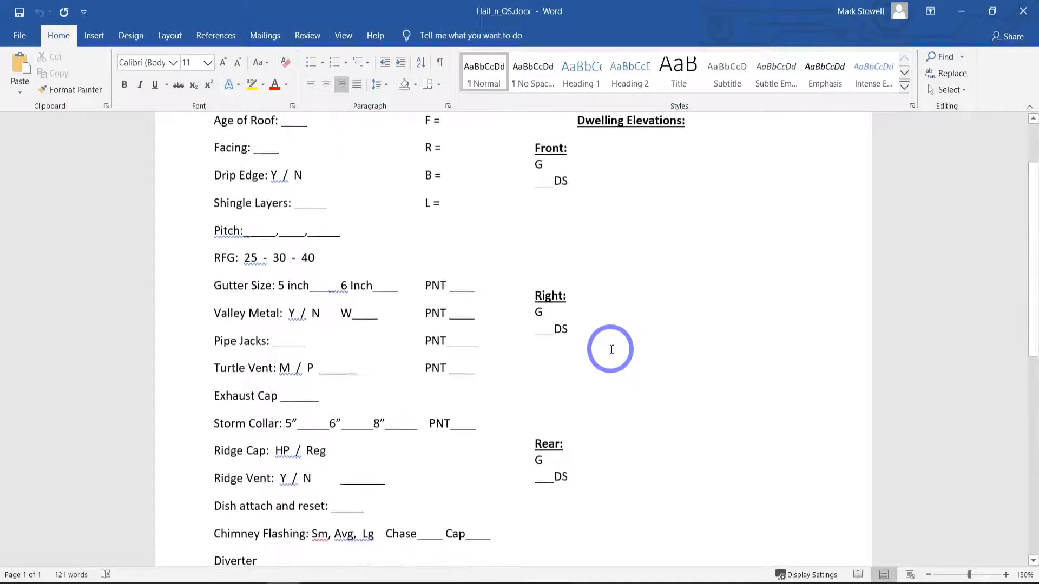
scroll(down, 3)
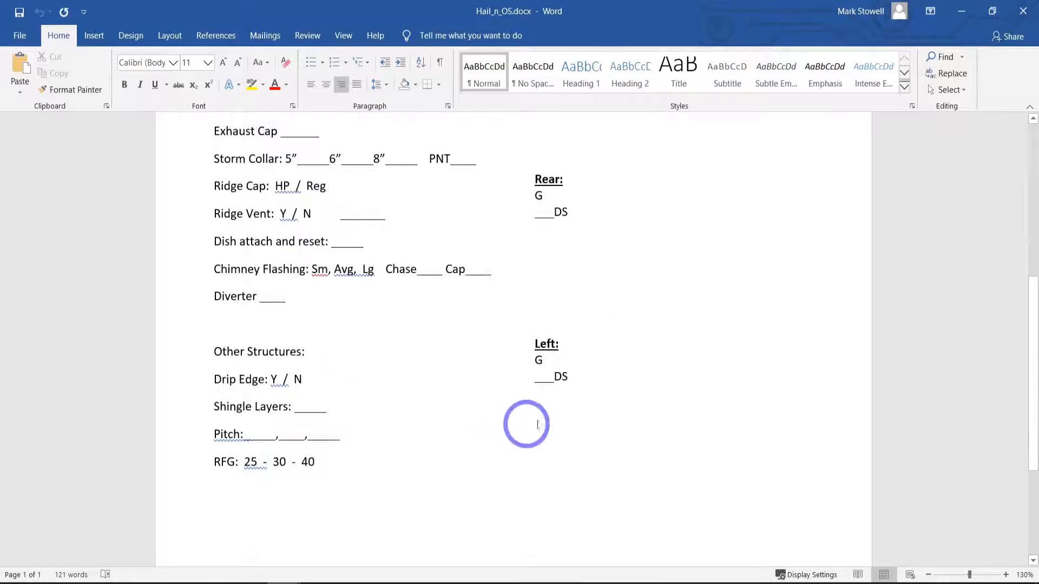
mouse_move(469, 446)
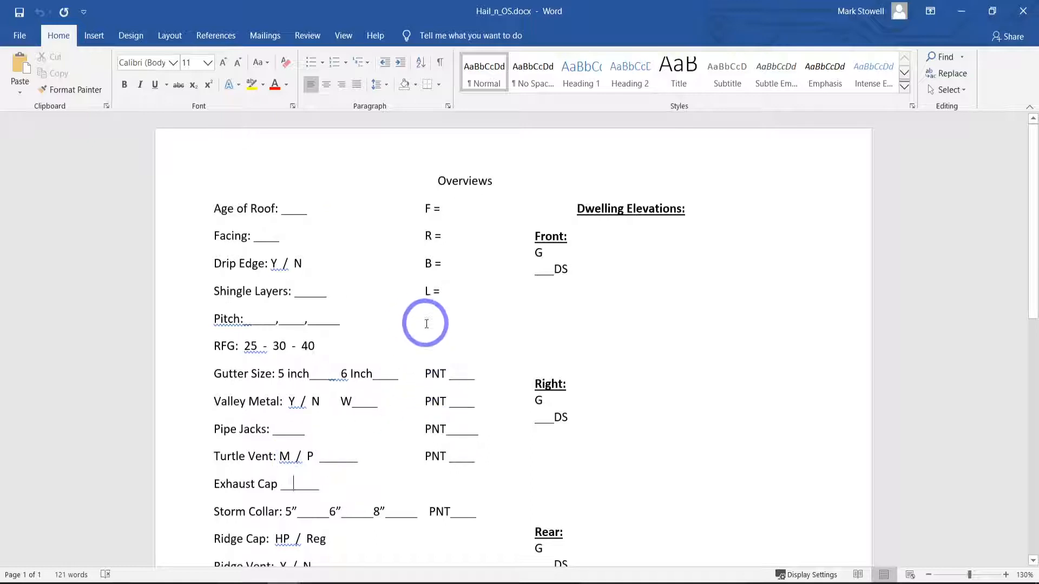
mouse_move(357, 250)
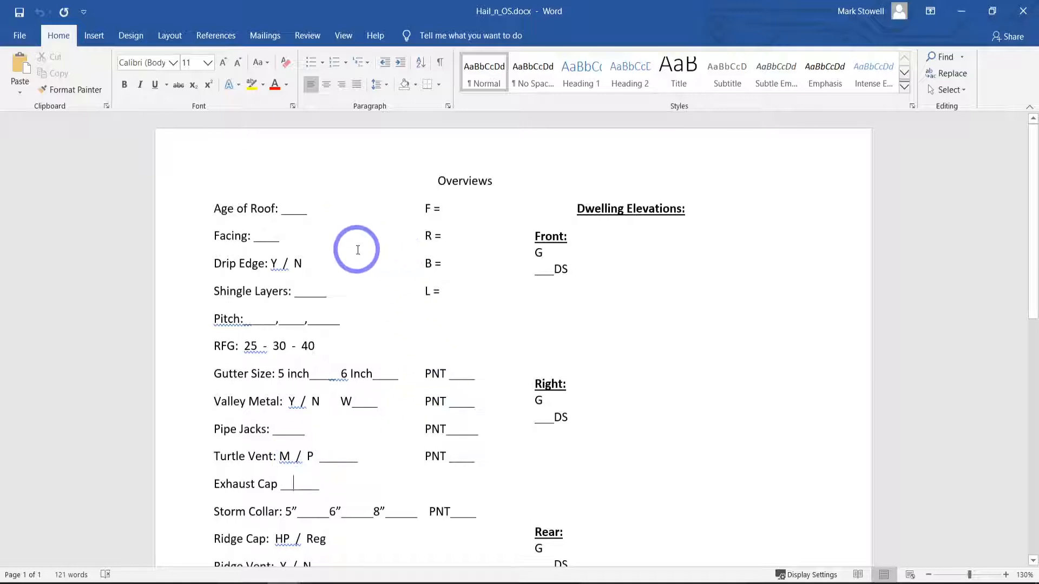
mouse_move(386, 235)
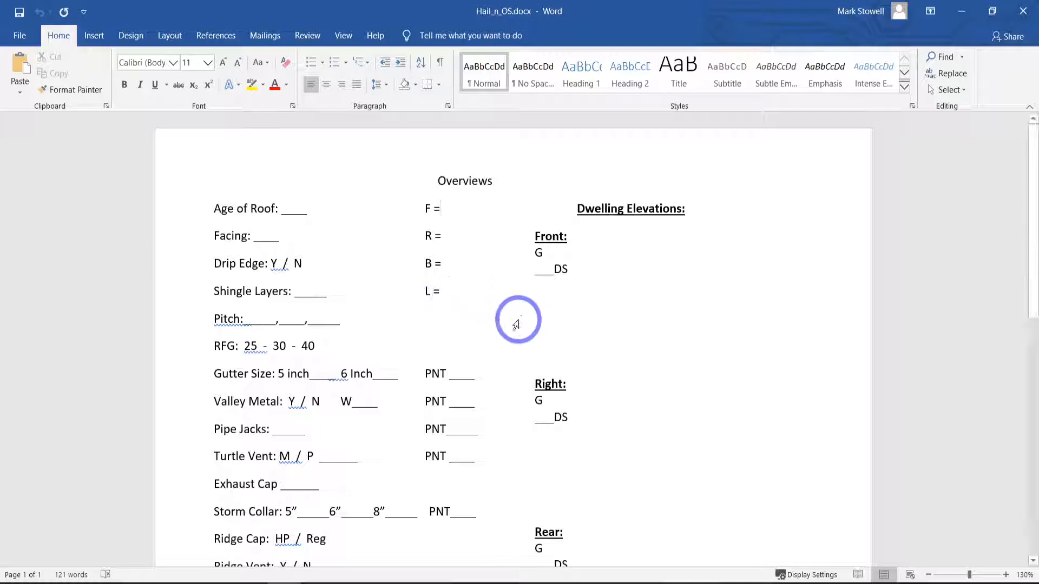
mouse_move(516, 344)
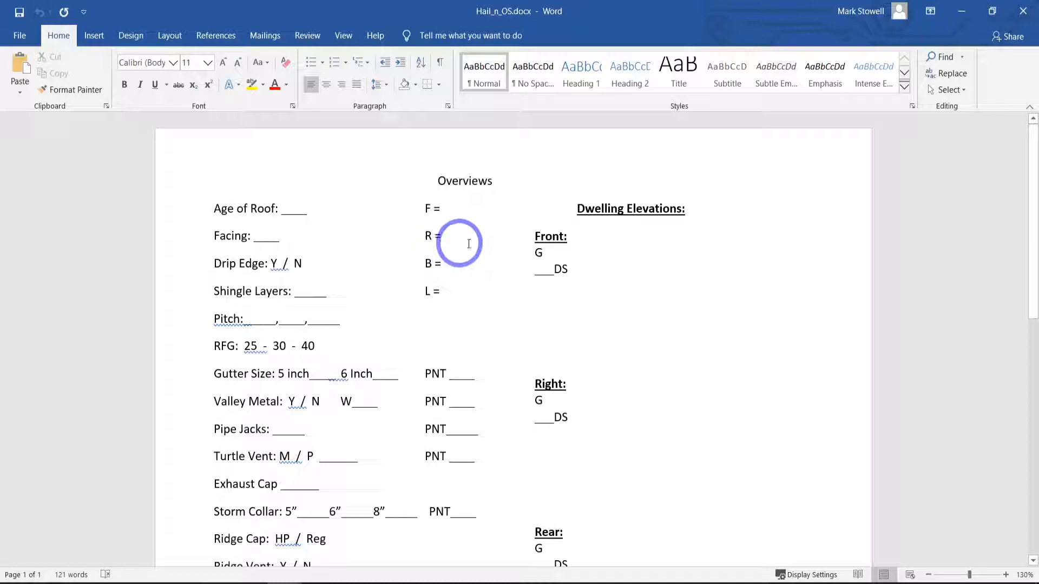
mouse_move(483, 244)
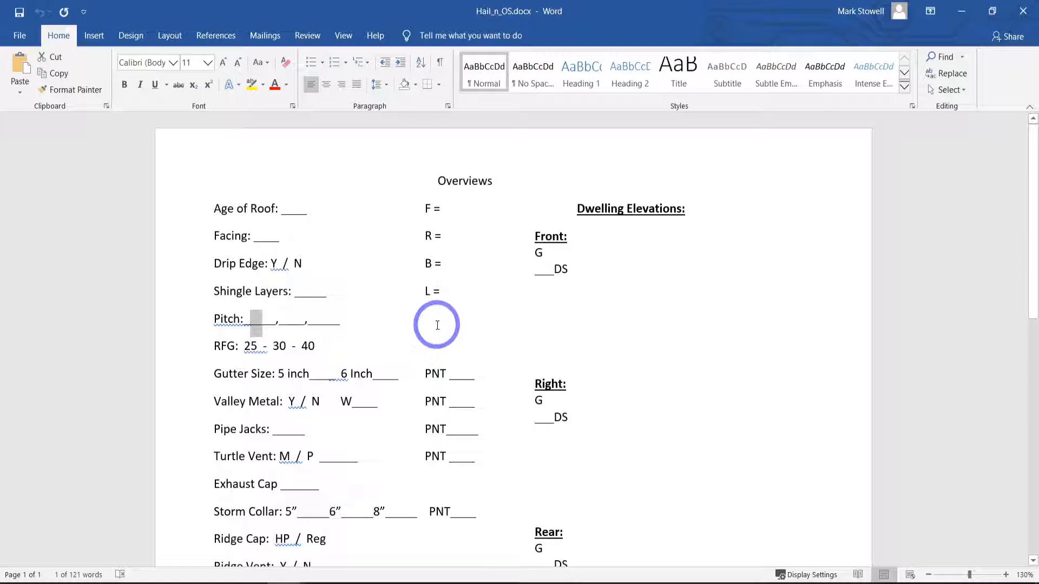
mouse_move(471, 334)
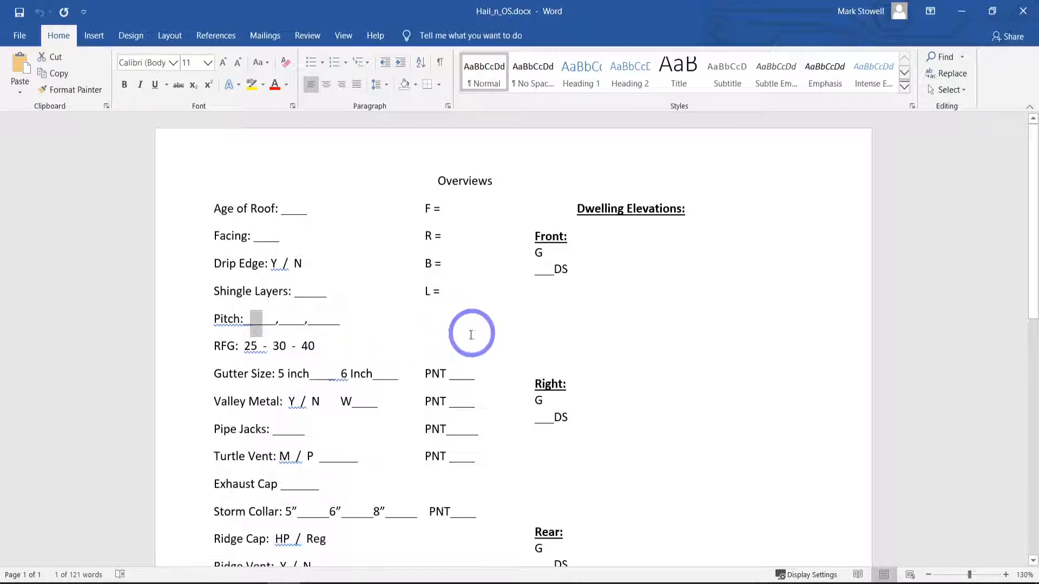
scroll(down, 3)
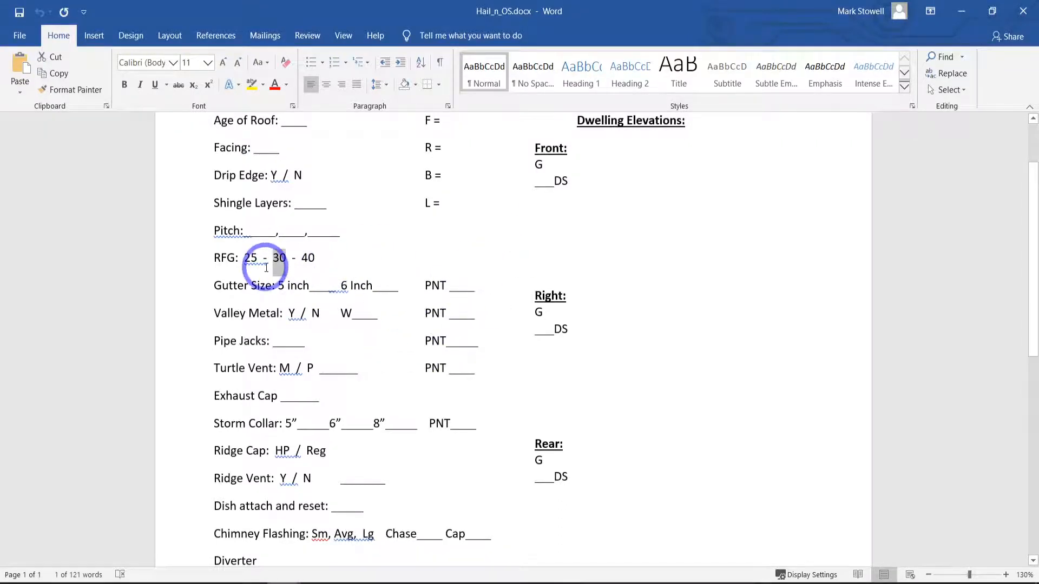
scroll(down, 3)
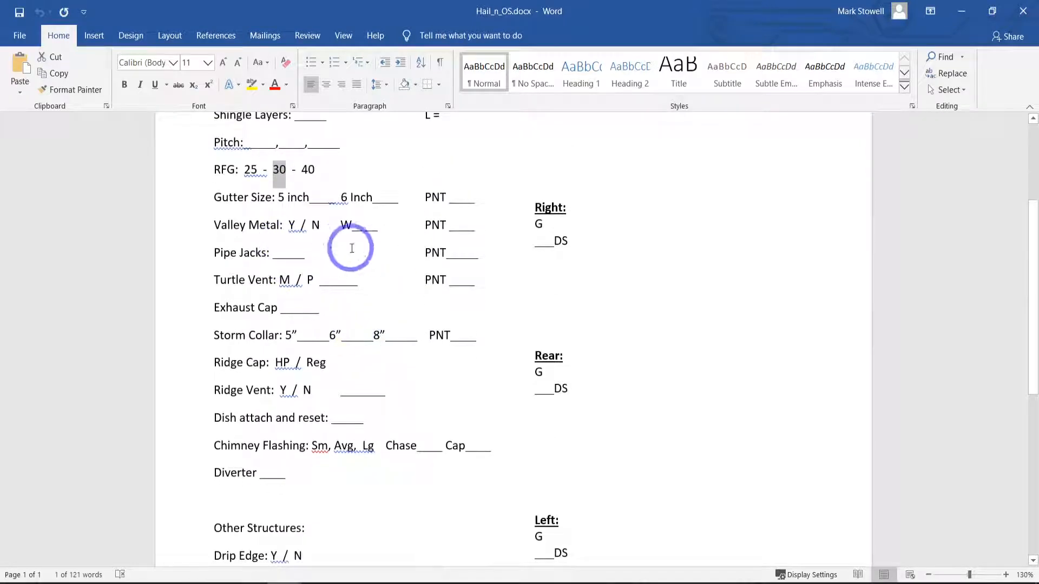
mouse_move(408, 308)
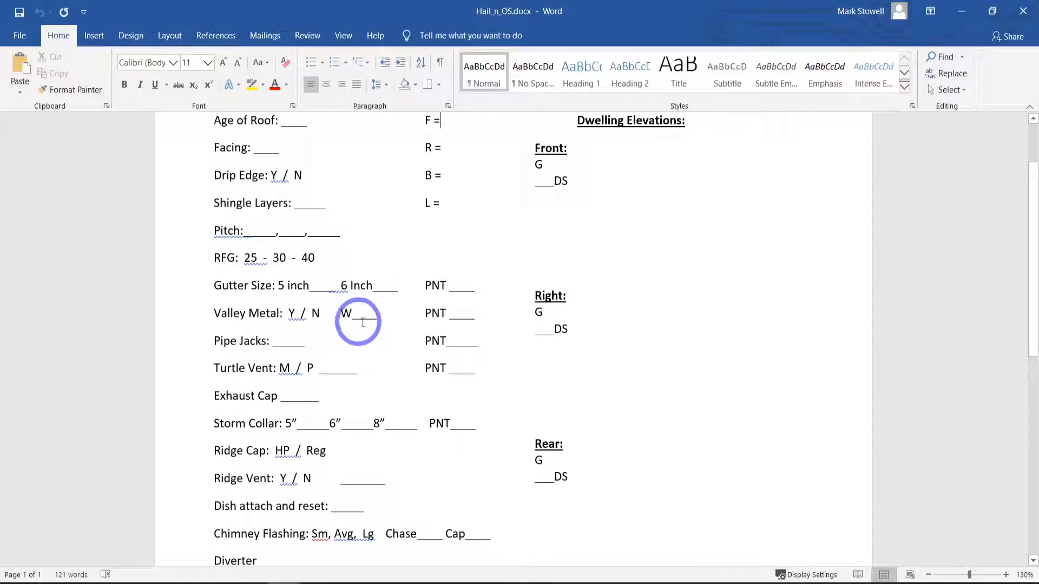
scroll(down, 3)
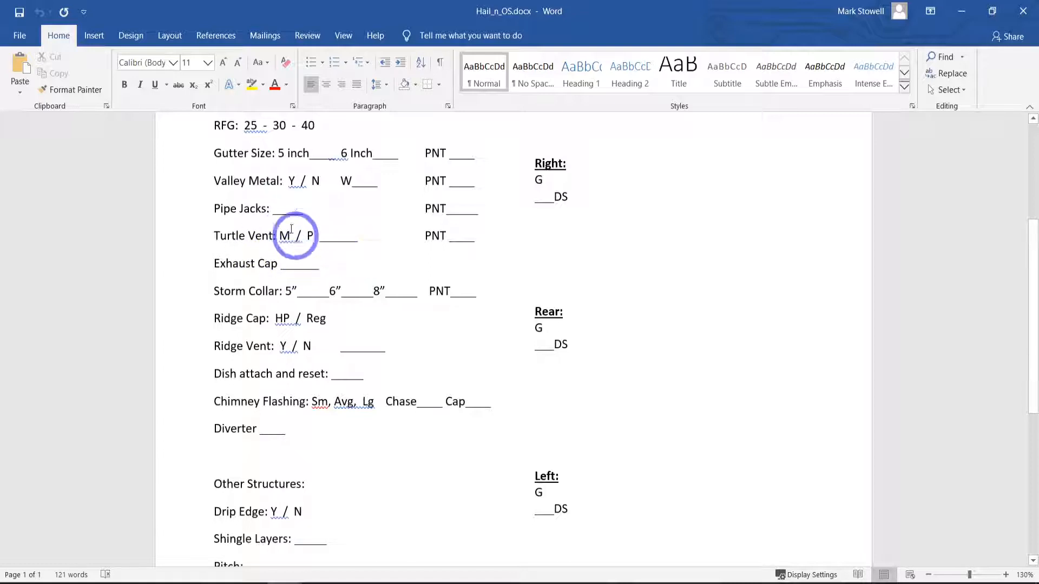
mouse_move(436, 353)
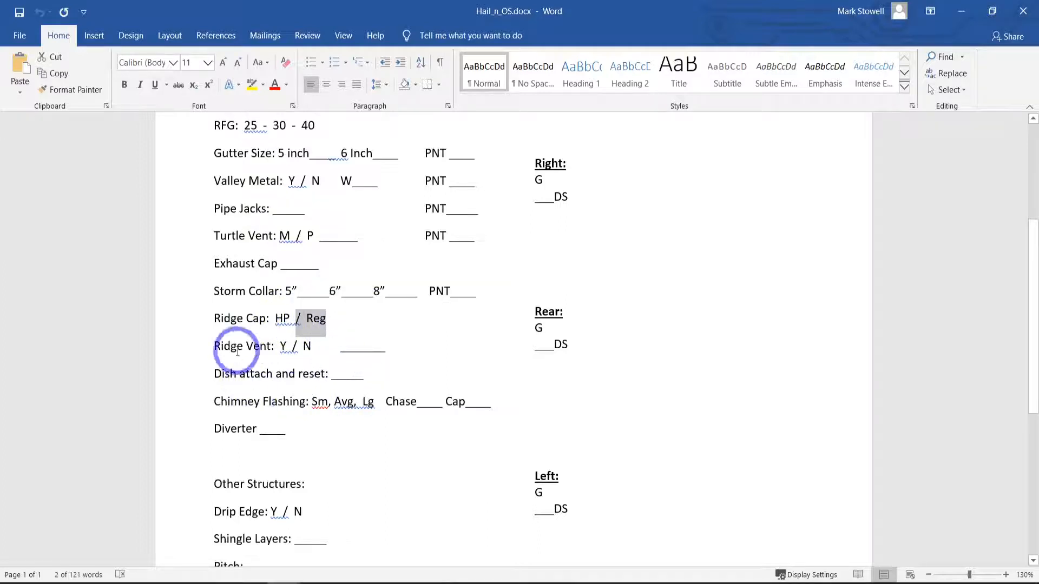
scroll(down, 3)
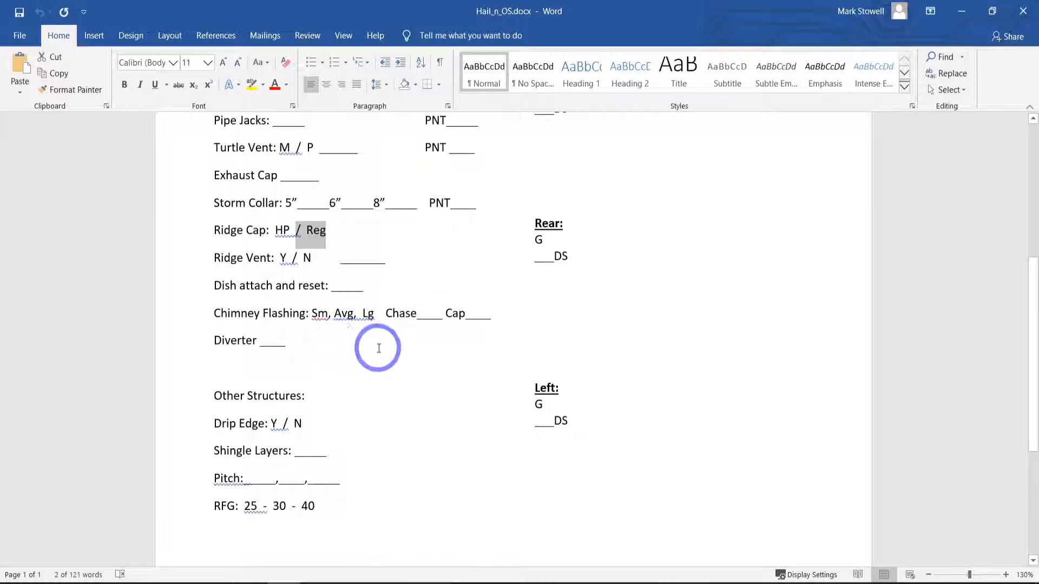
mouse_move(322, 291)
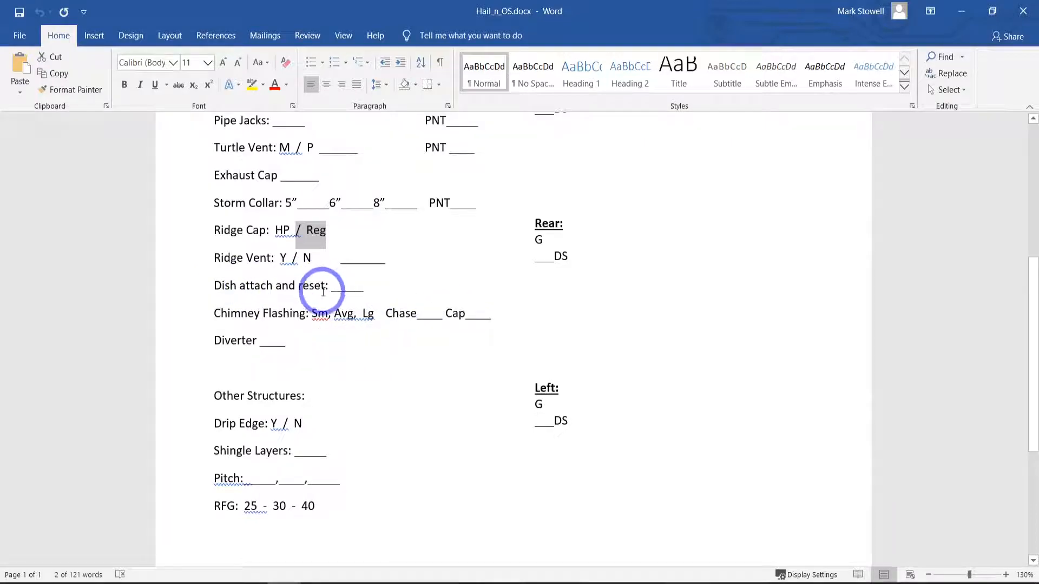
mouse_move(512, 326)
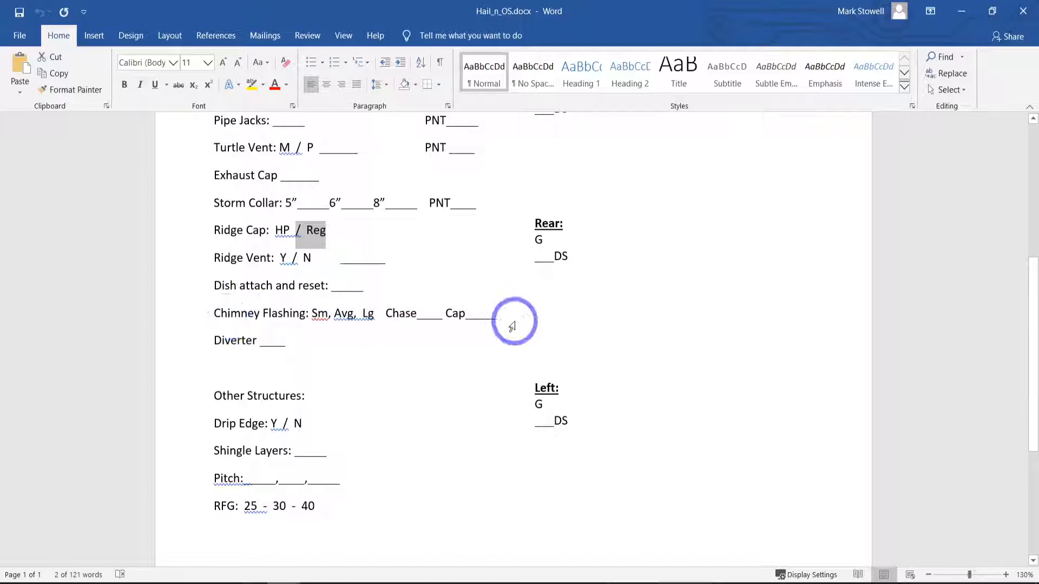
mouse_move(381, 346)
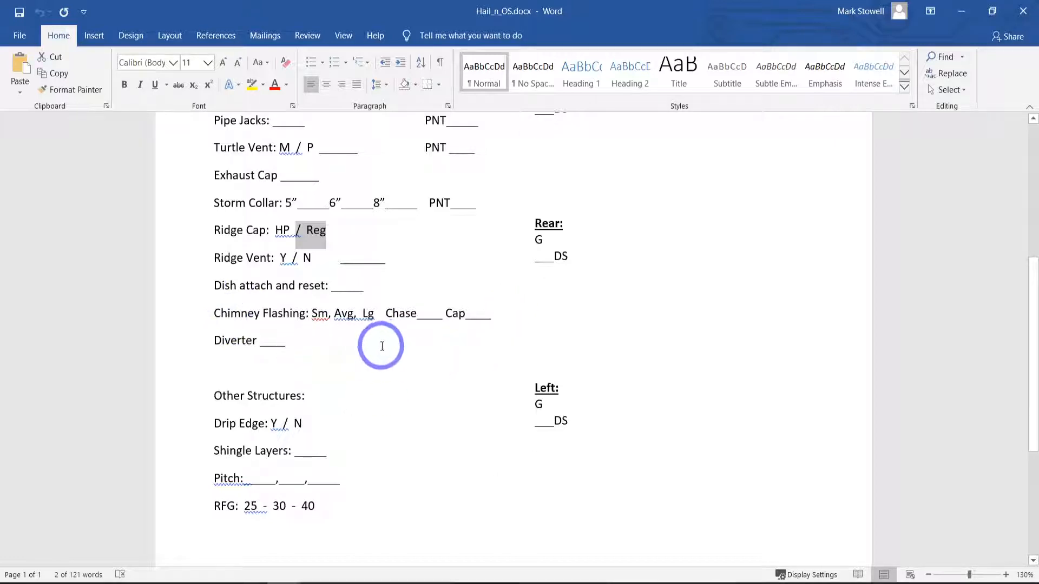
mouse_move(412, 363)
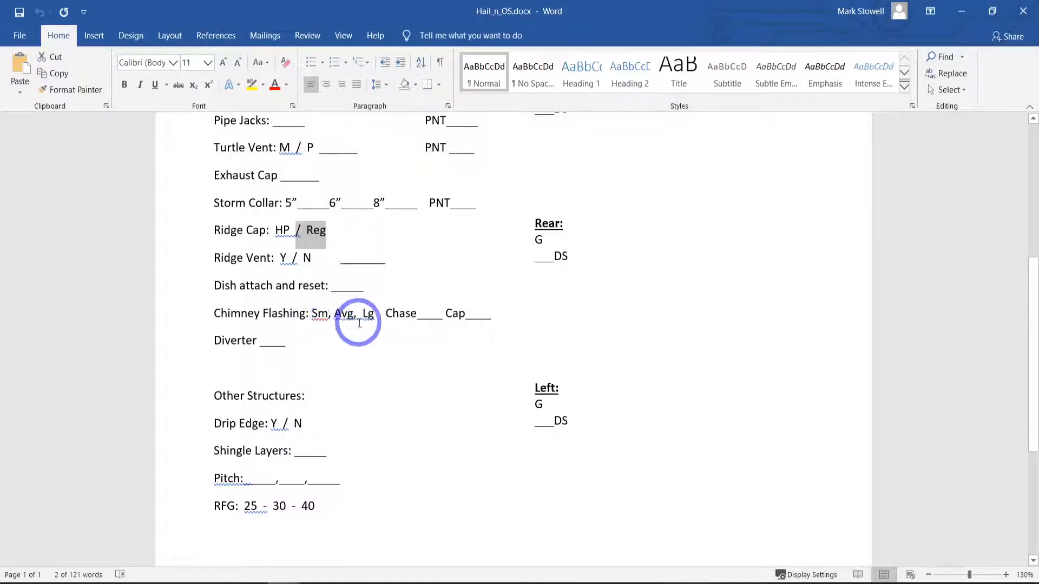
mouse_move(336, 337)
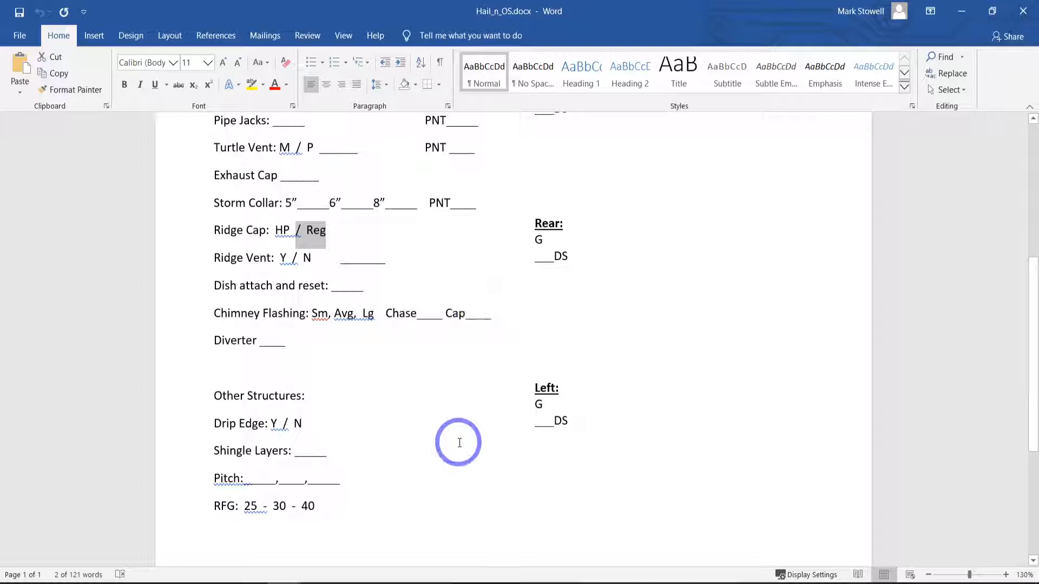
mouse_move(473, 416)
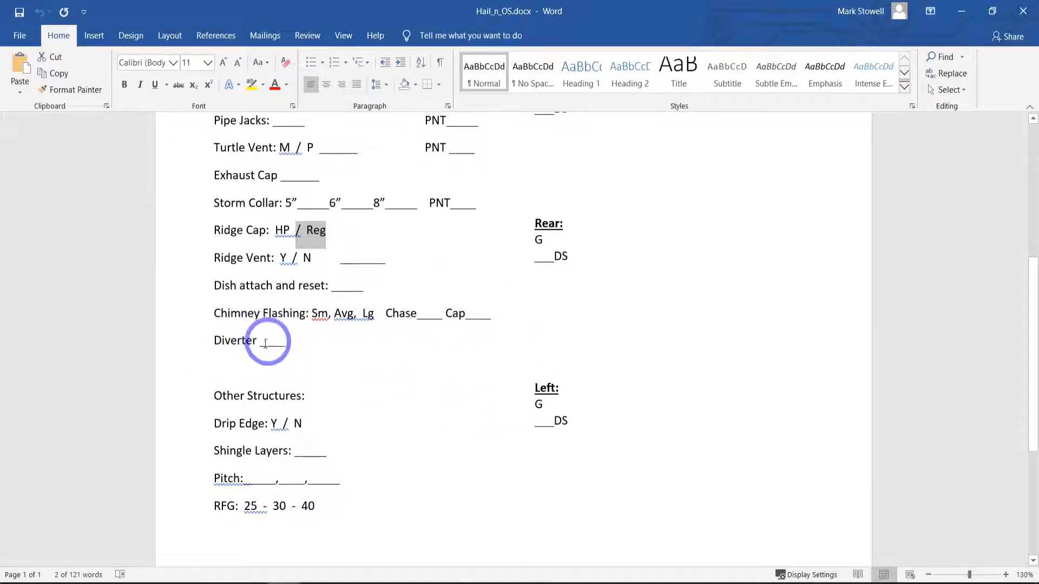
mouse_move(421, 388)
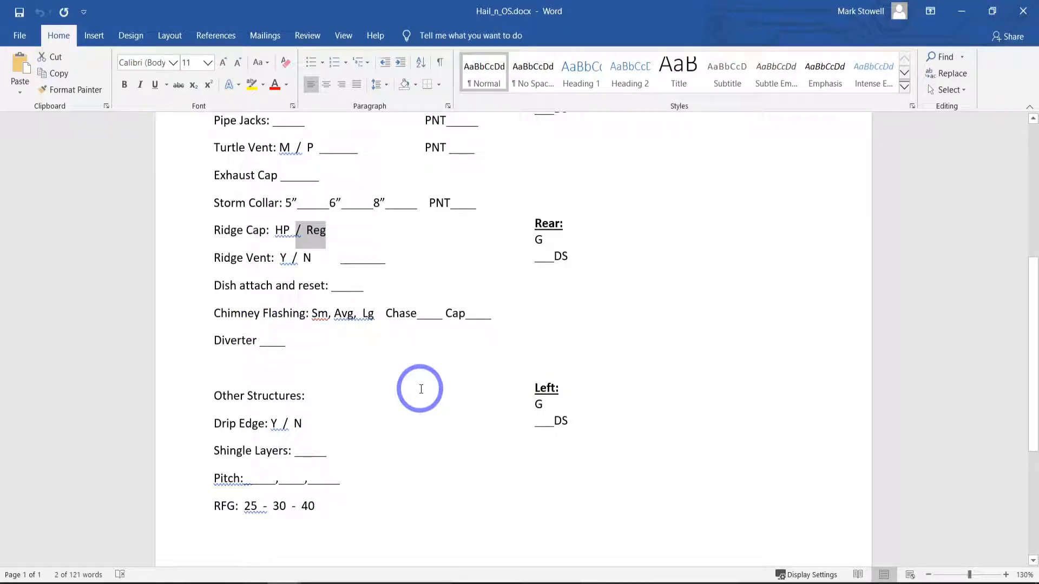
scroll(down, 3)
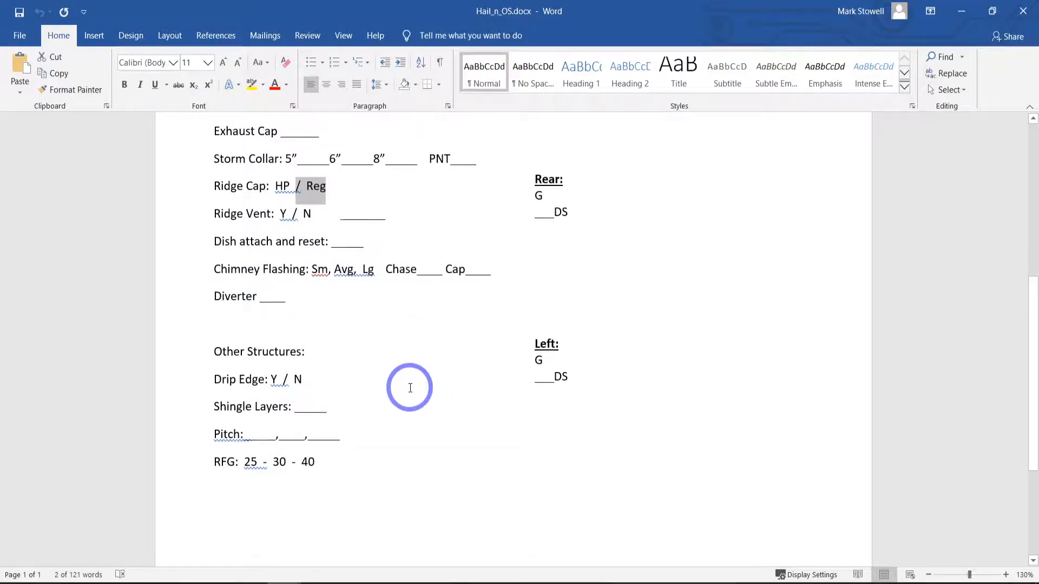
mouse_move(399, 391)
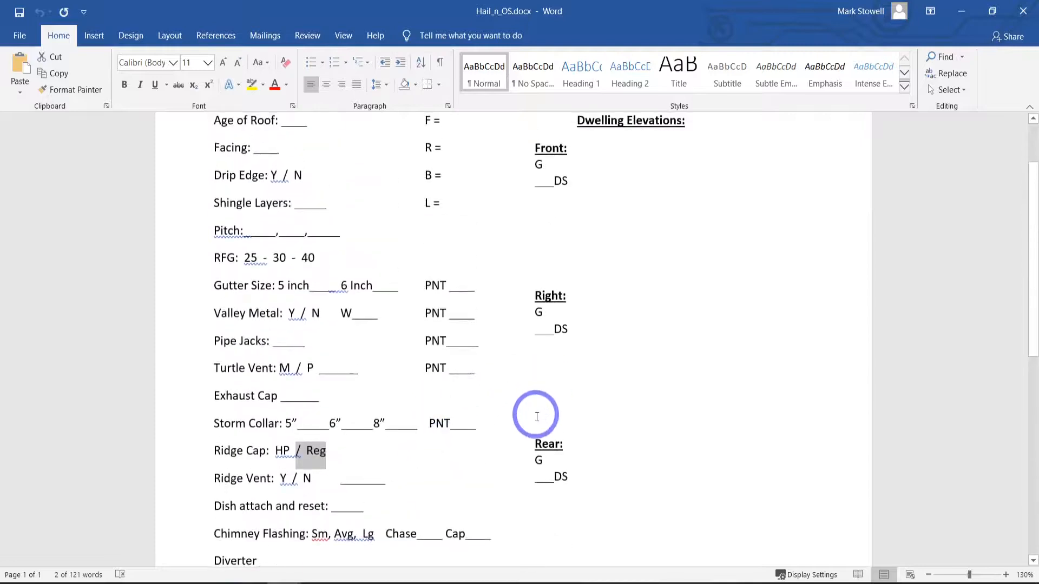
mouse_move(396, 462)
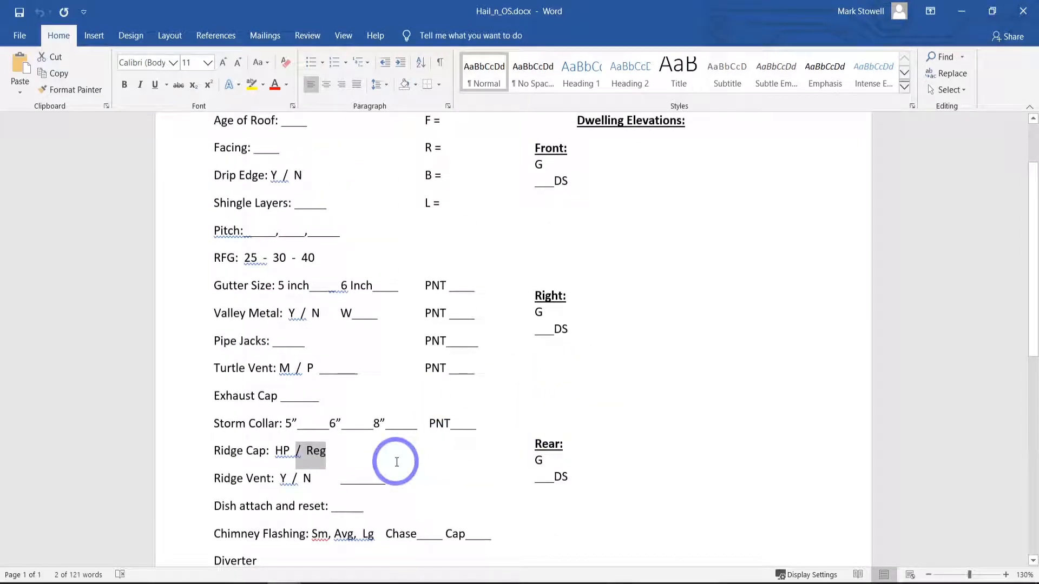
mouse_move(387, 437)
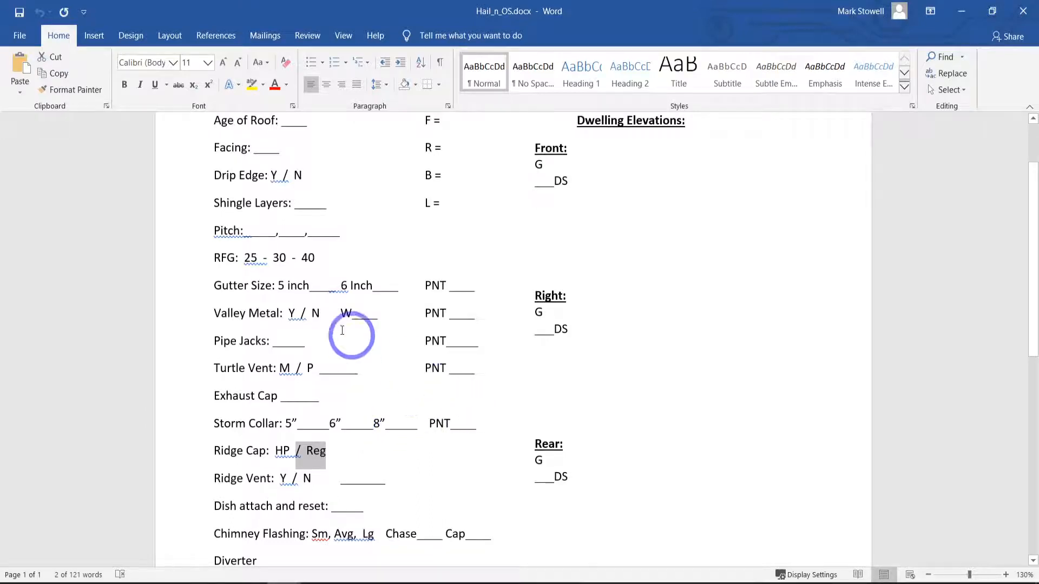
mouse_move(401, 358)
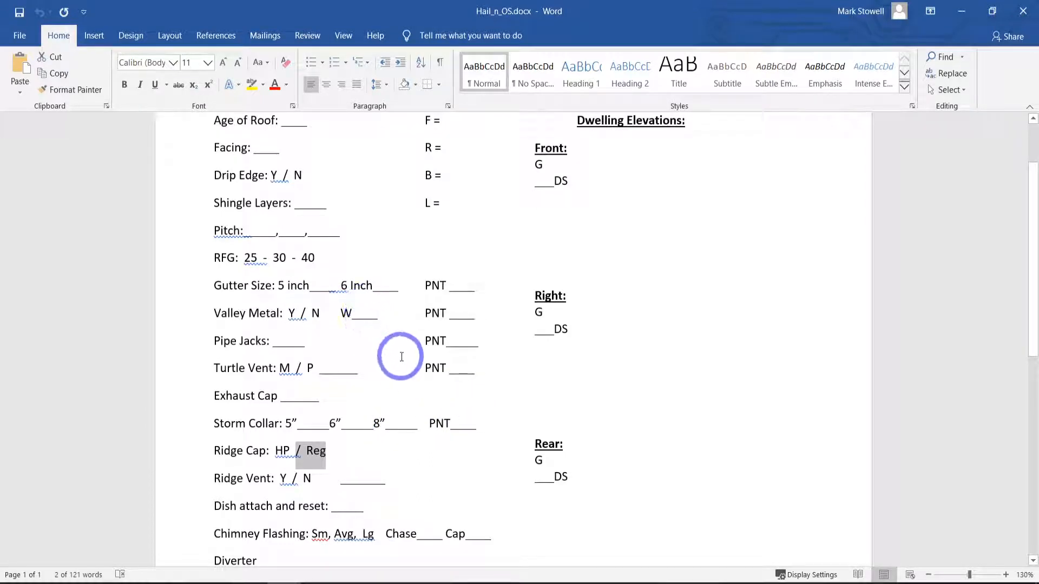
mouse_move(436, 340)
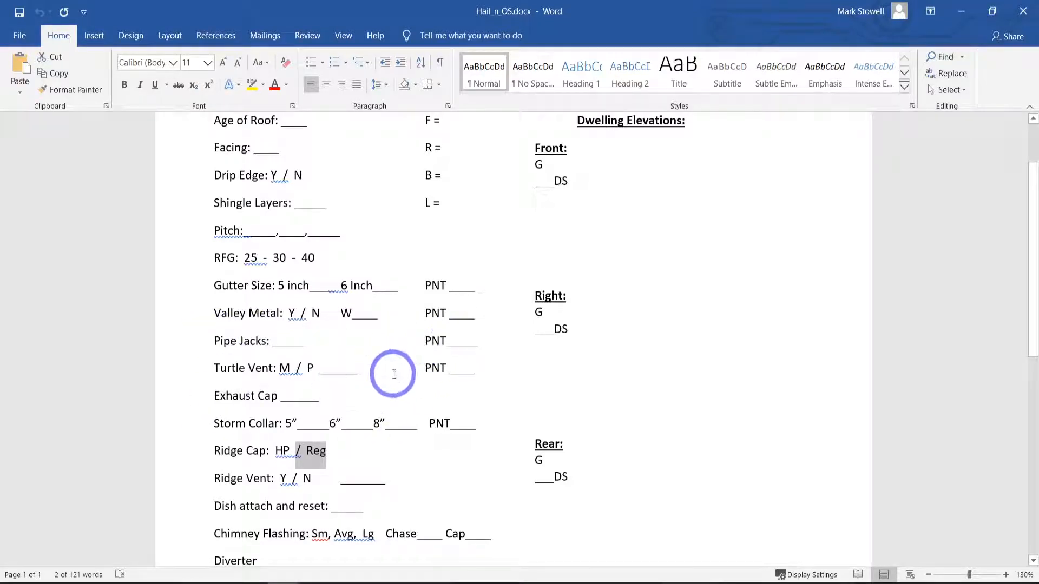
mouse_move(194, 409)
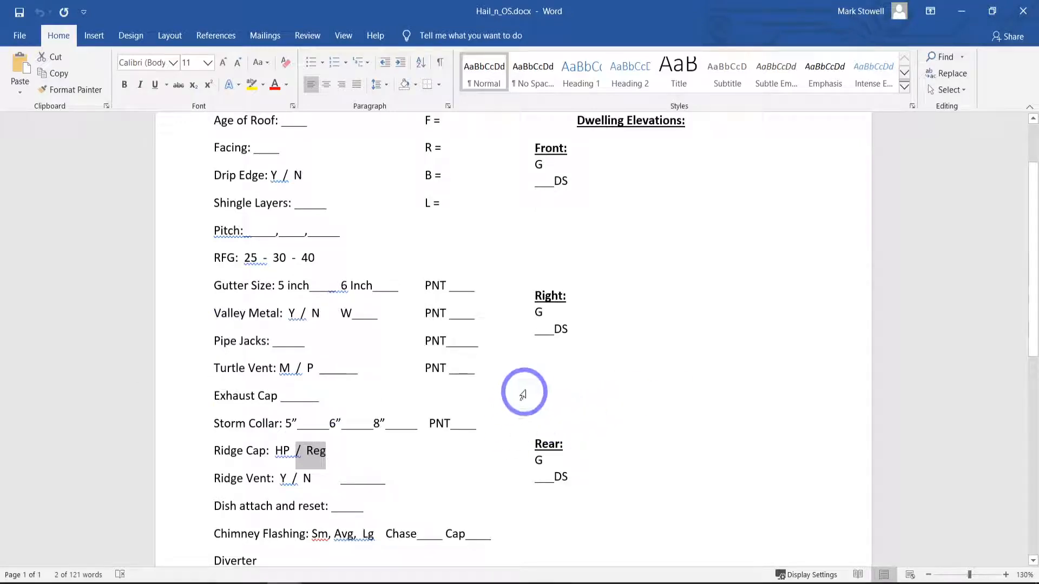
mouse_move(549, 426)
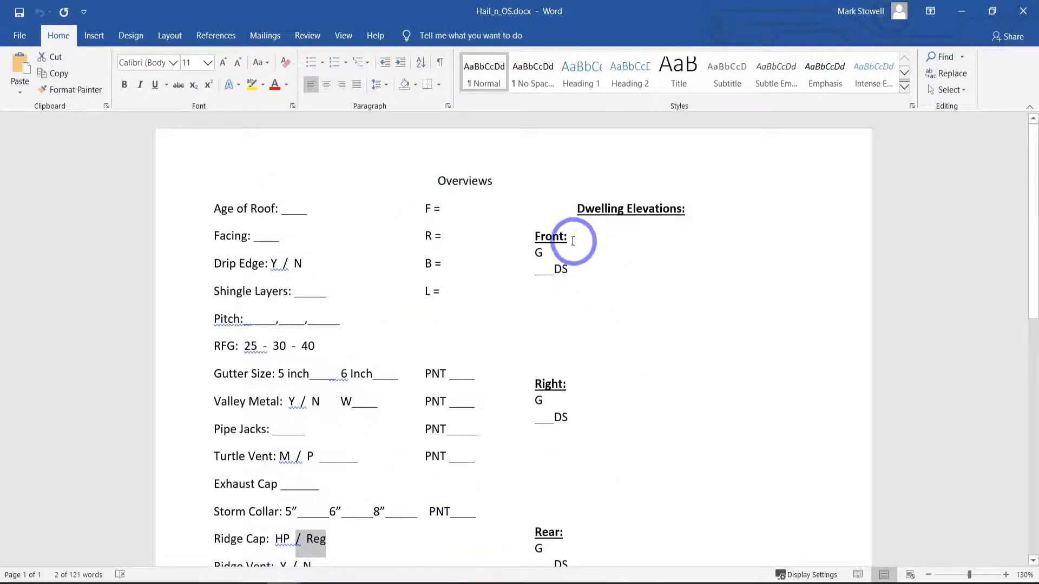
scroll(down, 3)
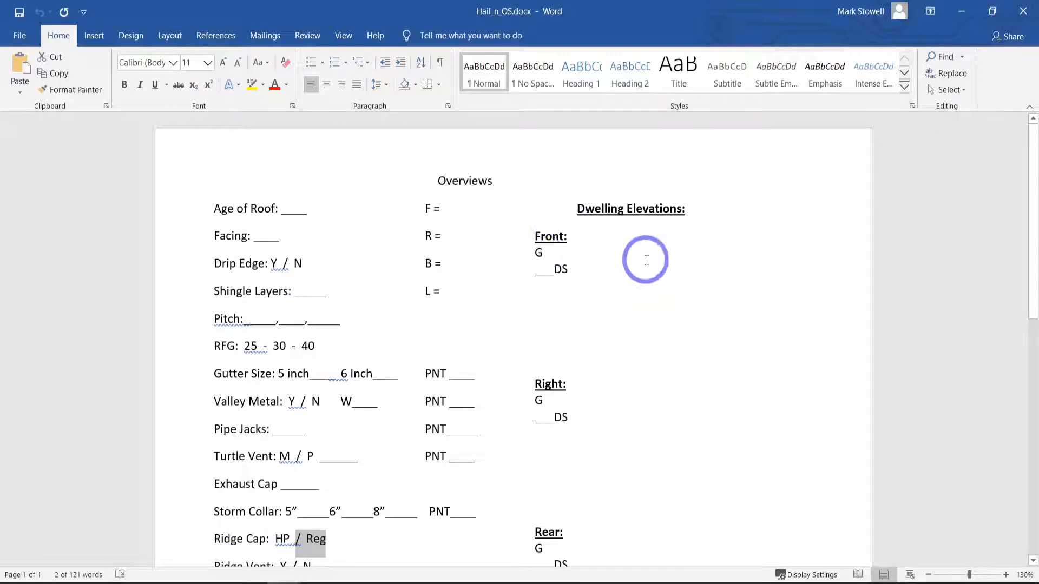
mouse_move(562, 268)
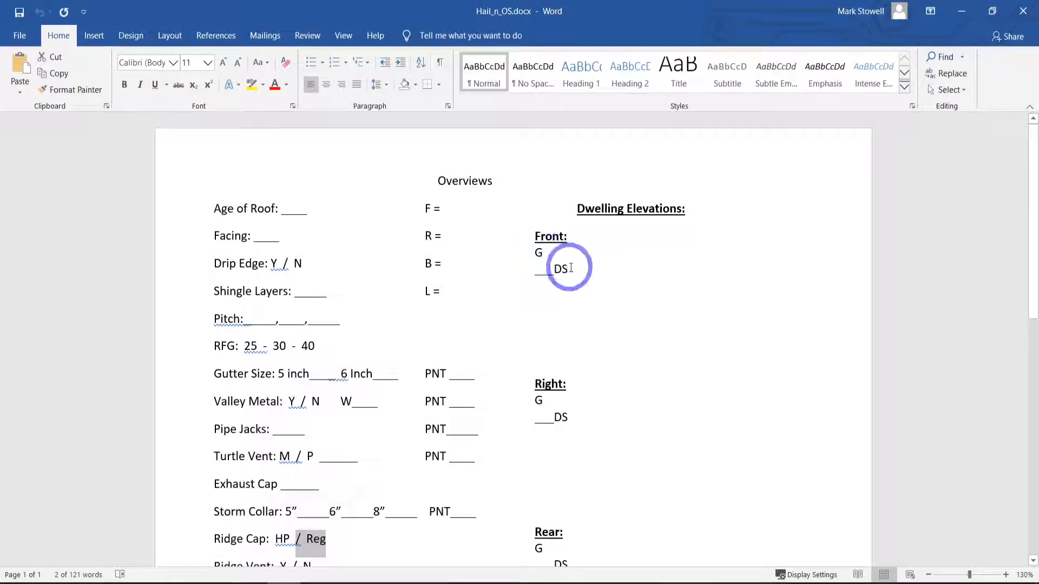
mouse_move(621, 253)
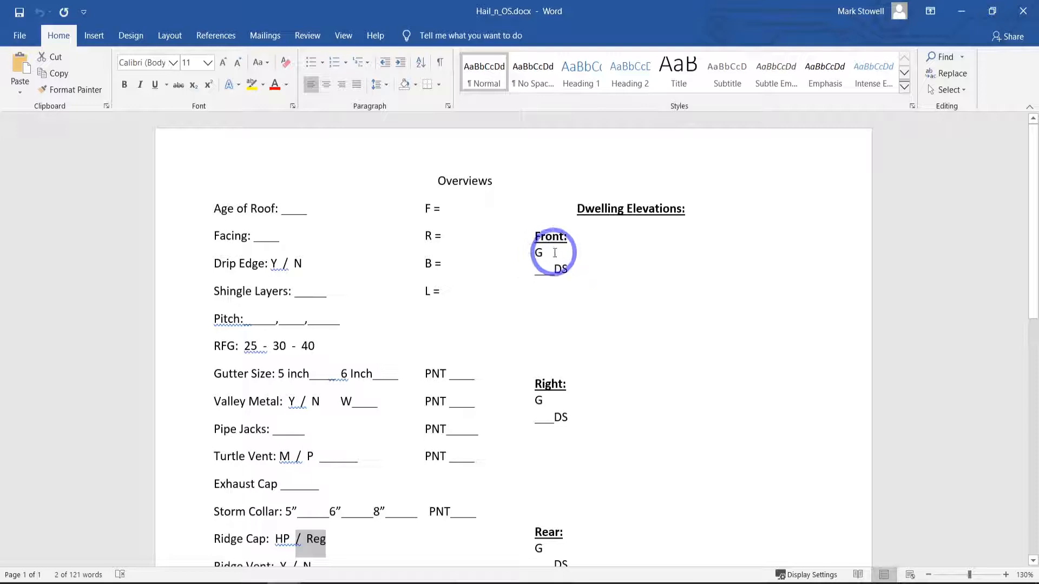
mouse_move(584, 277)
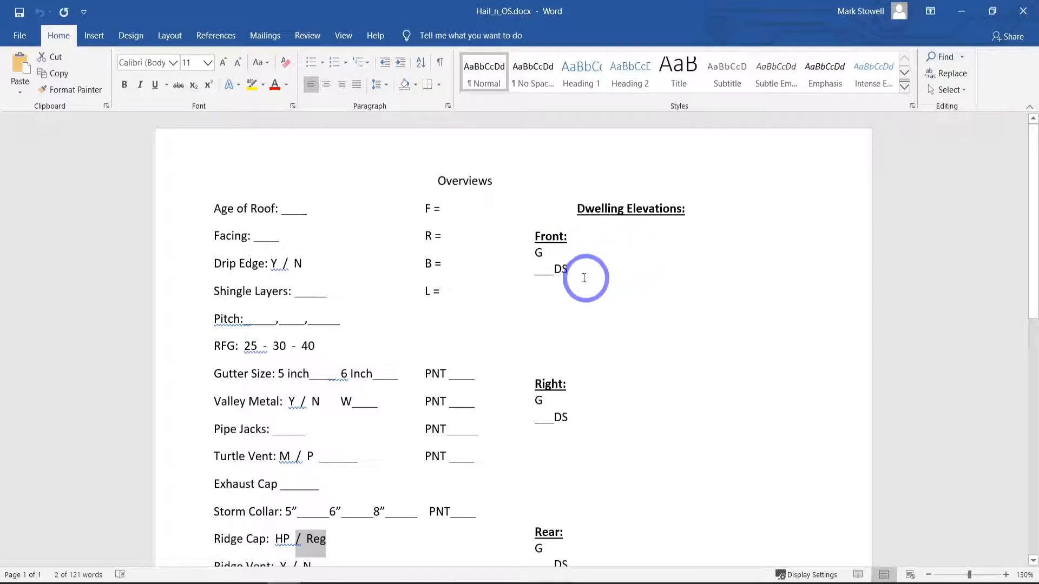
mouse_move(687, 261)
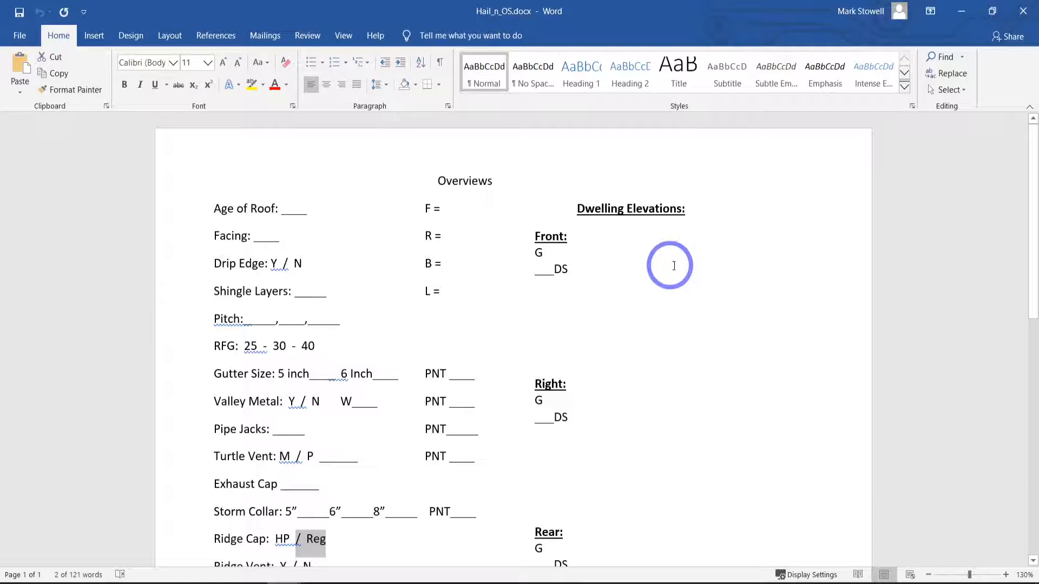
mouse_move(669, 333)
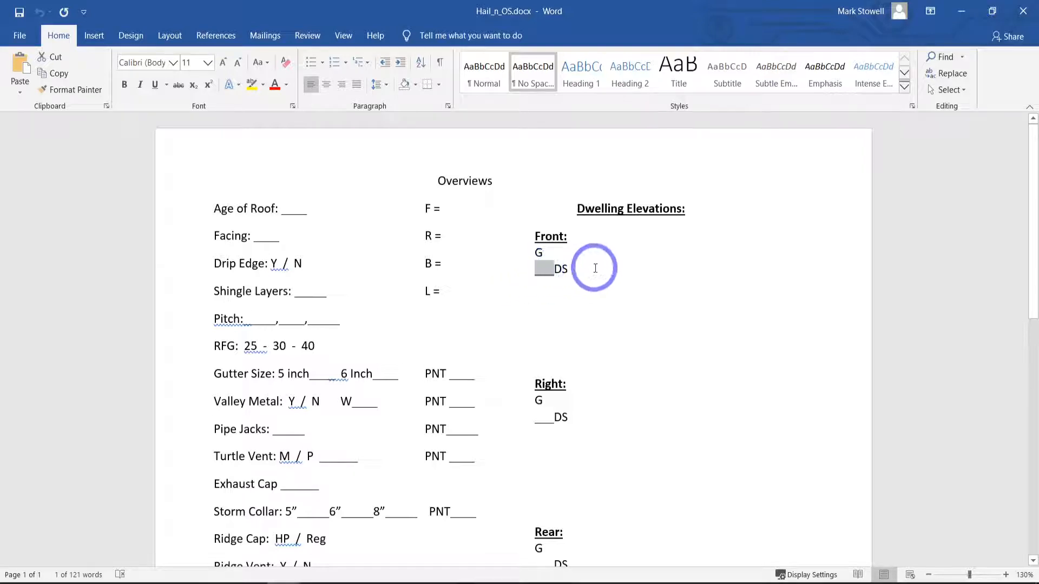
mouse_move(602, 386)
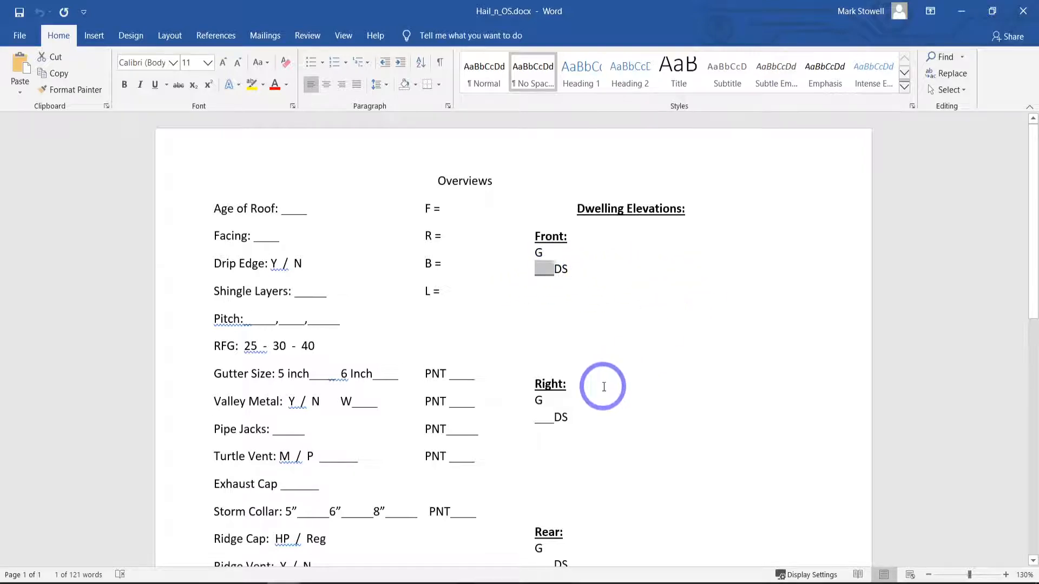
mouse_move(613, 356)
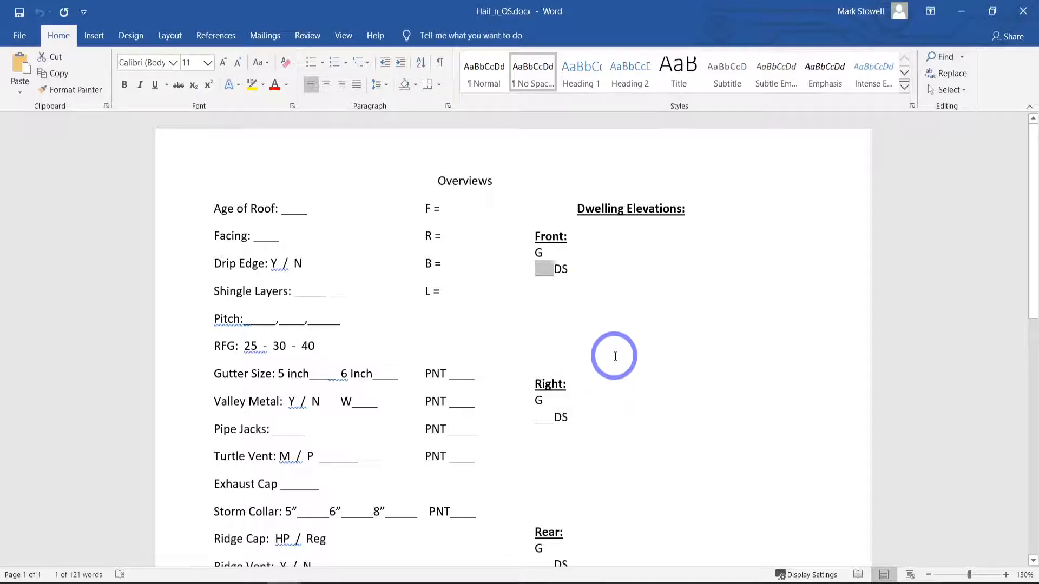
mouse_move(598, 267)
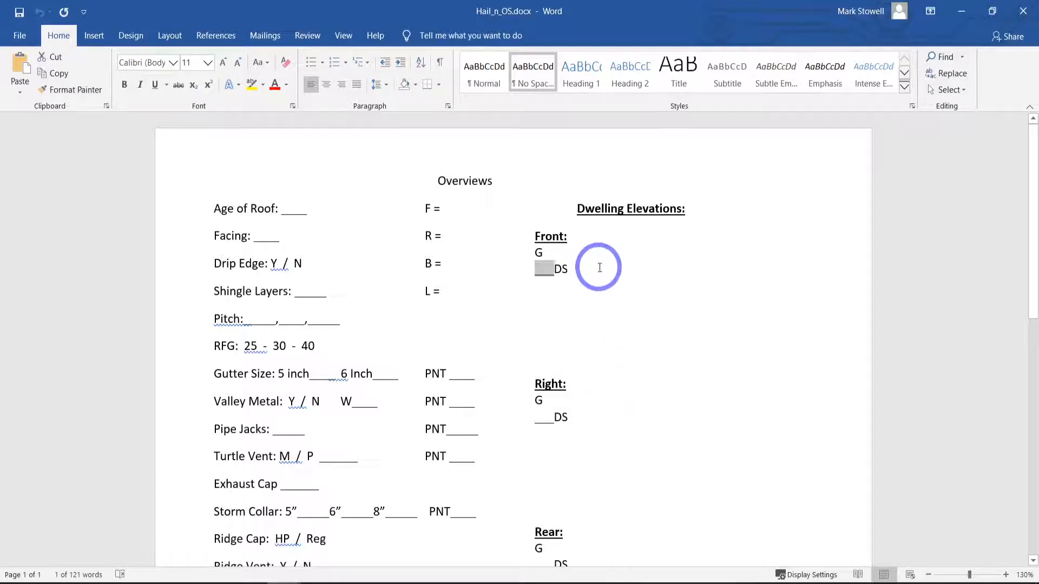
mouse_move(642, 334)
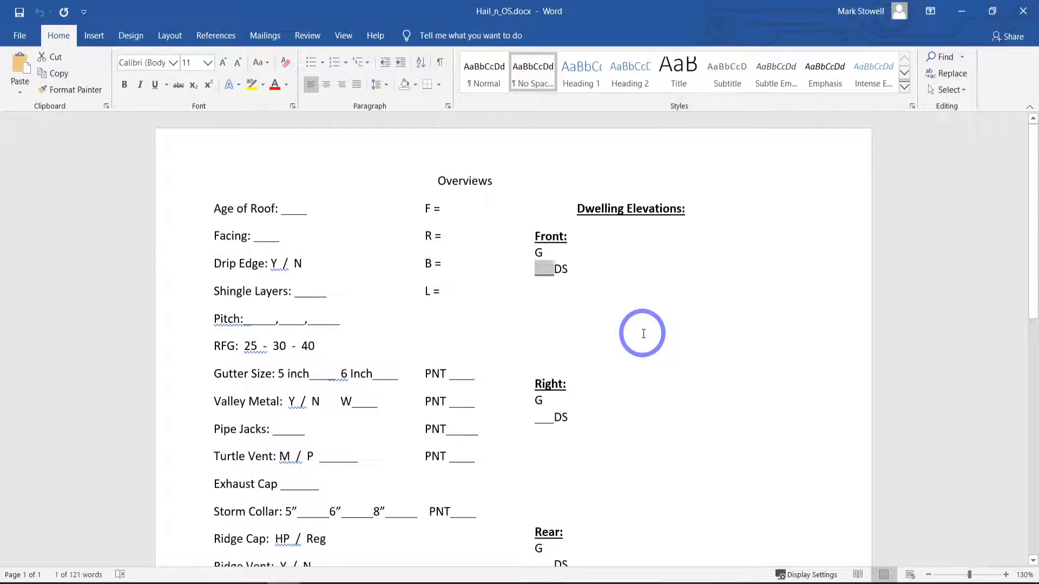
mouse_move(654, 281)
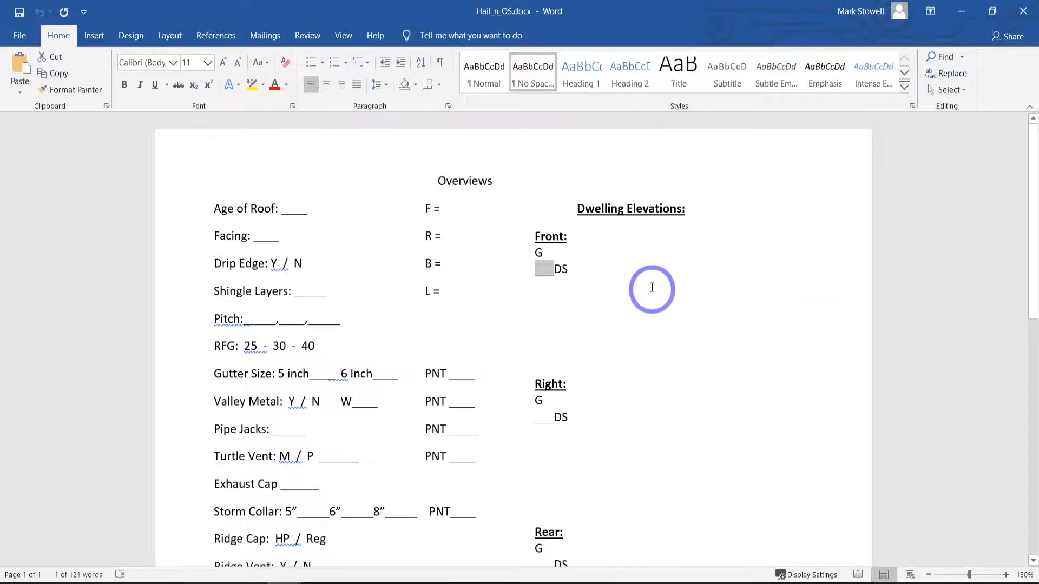
mouse_move(674, 288)
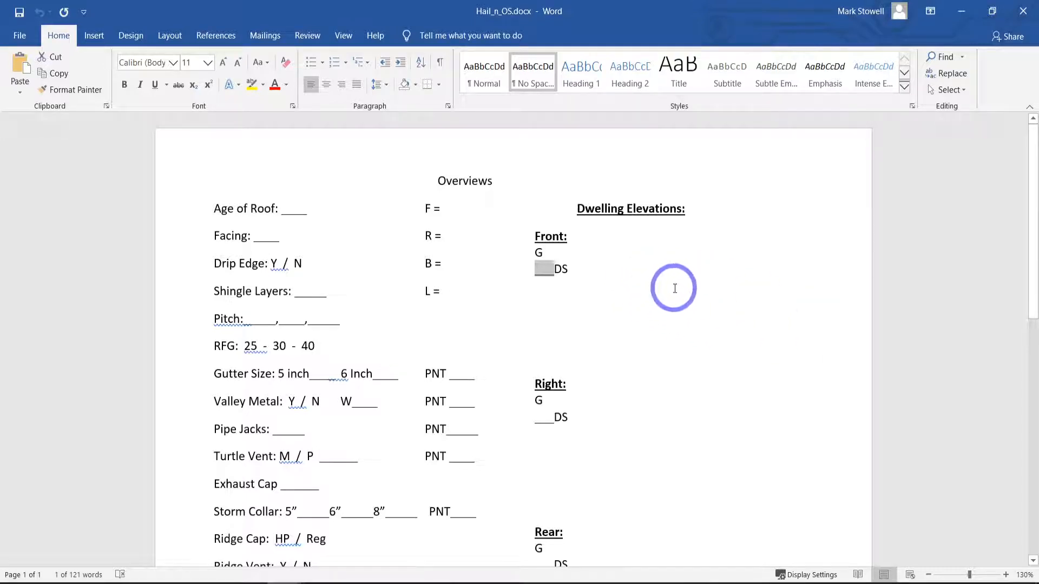
mouse_move(614, 274)
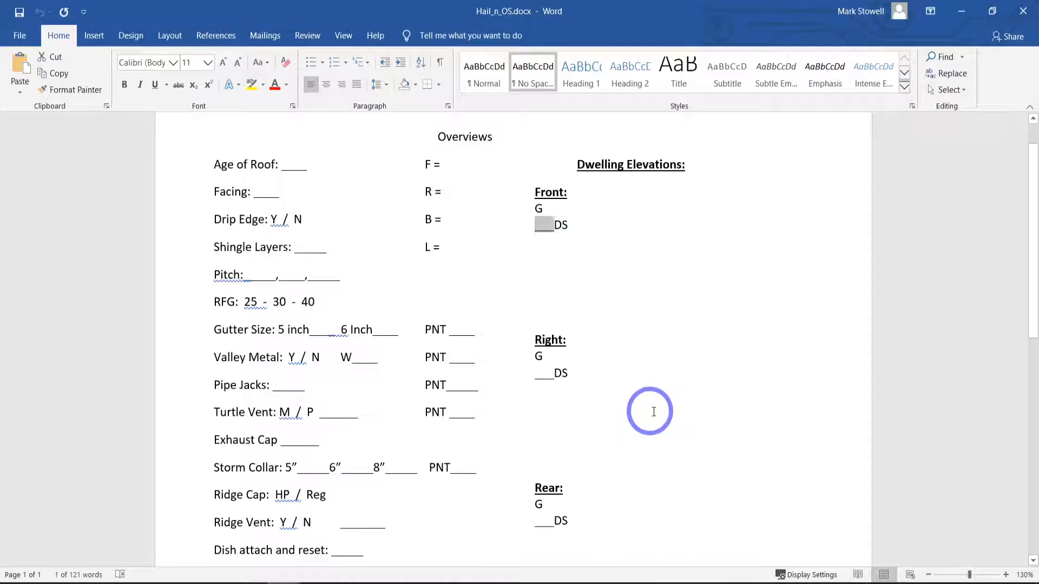
mouse_move(626, 330)
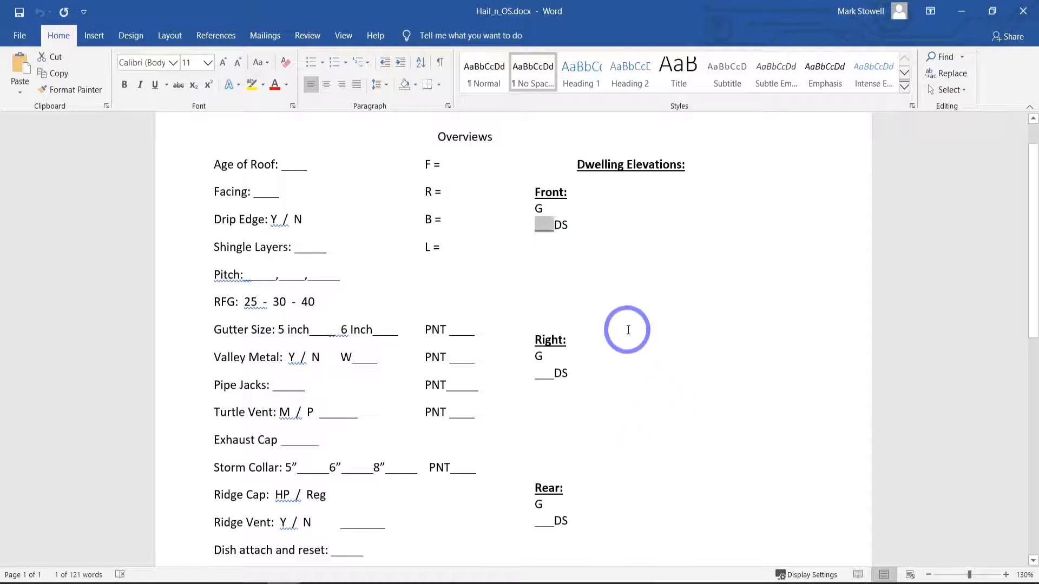
mouse_move(588, 282)
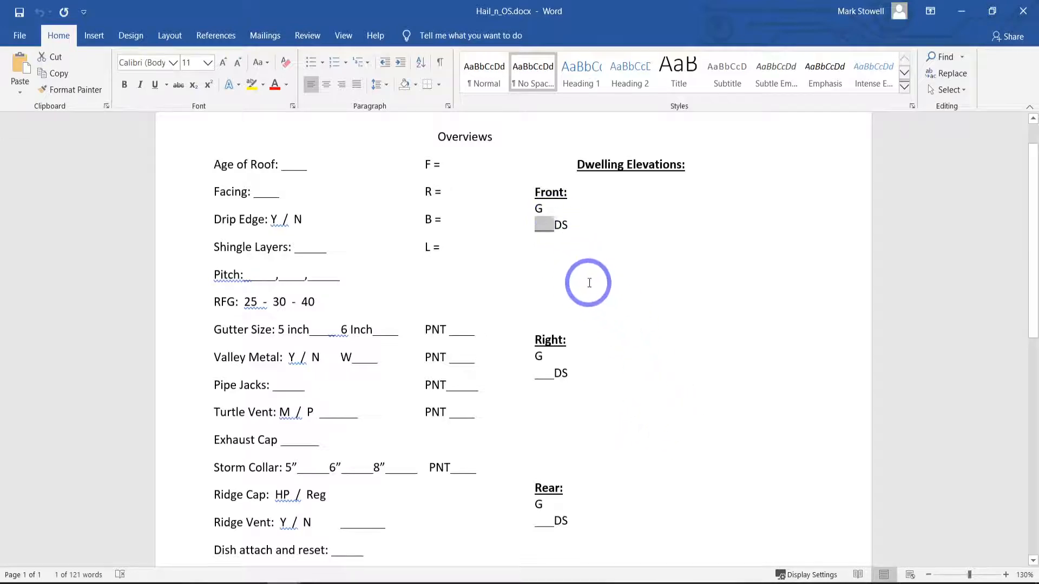
mouse_move(615, 255)
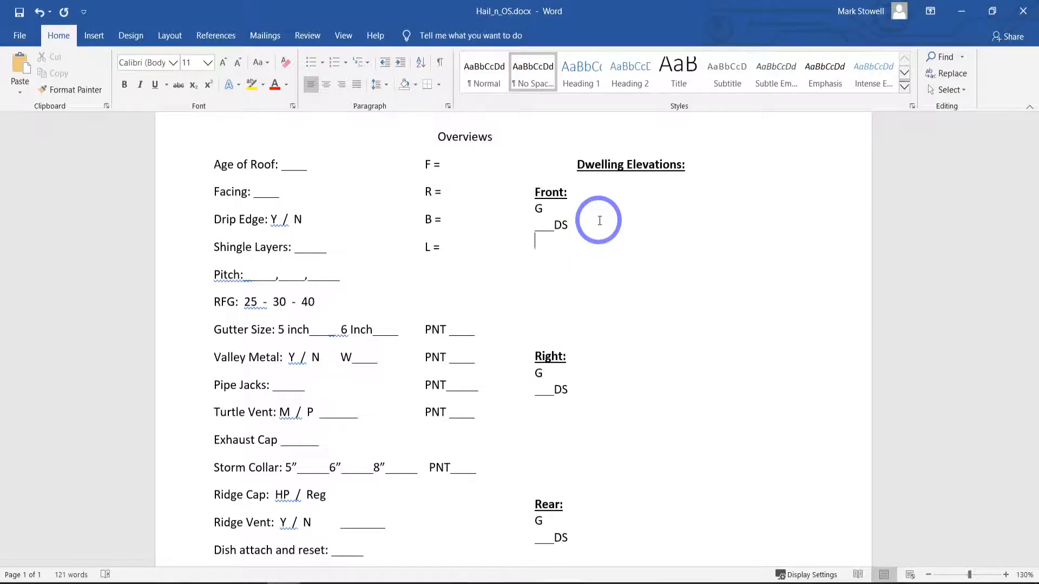
text(VS)
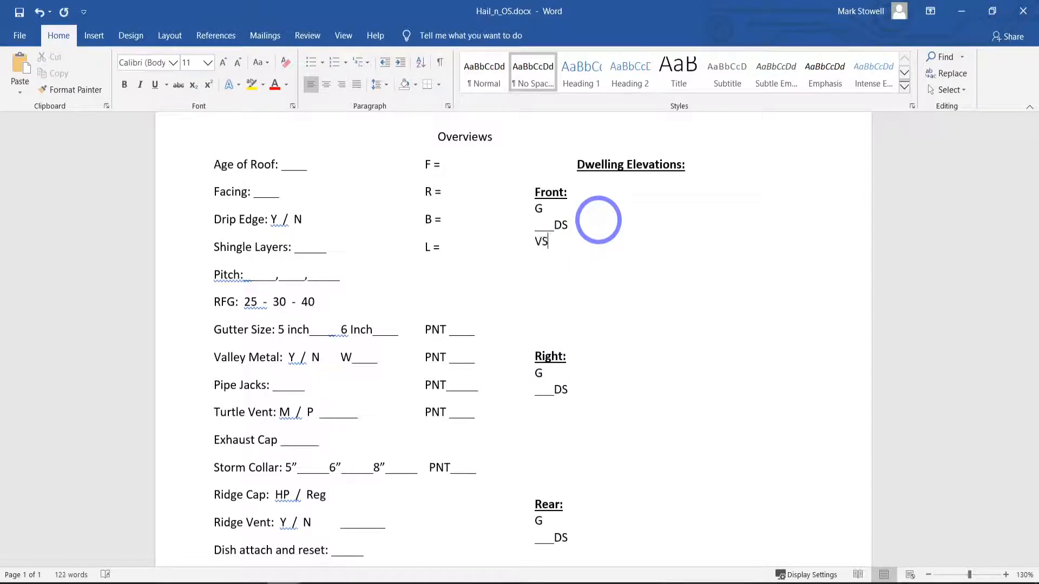
text(D__)
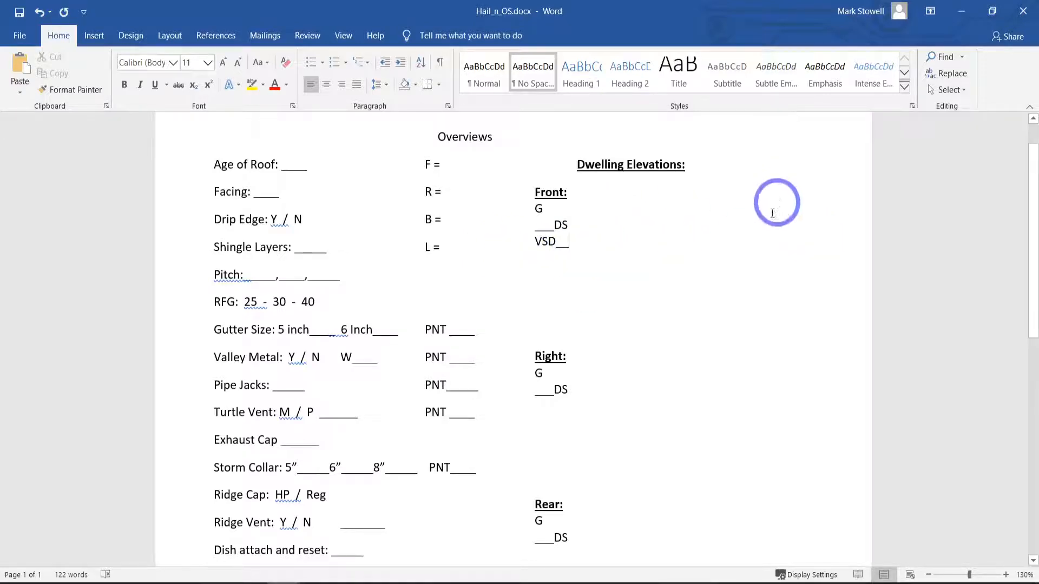
mouse_move(759, 325)
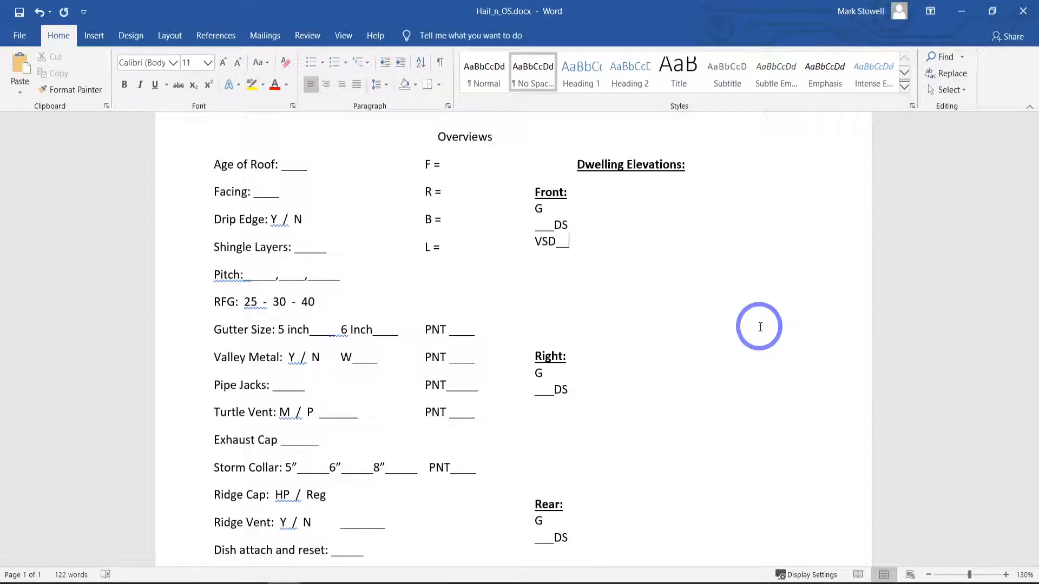
key(BackSpace)
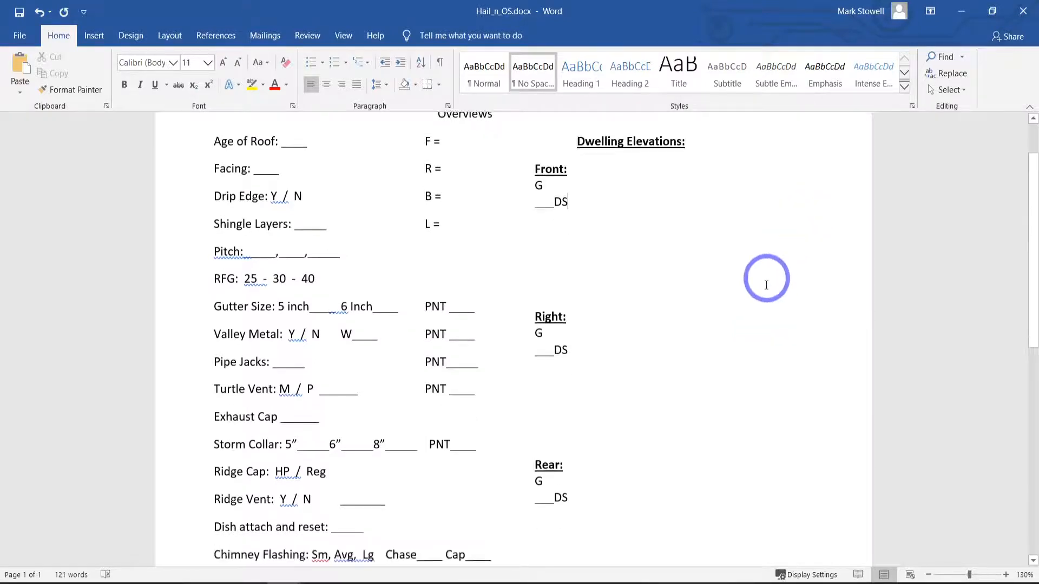
scroll(down, 3)
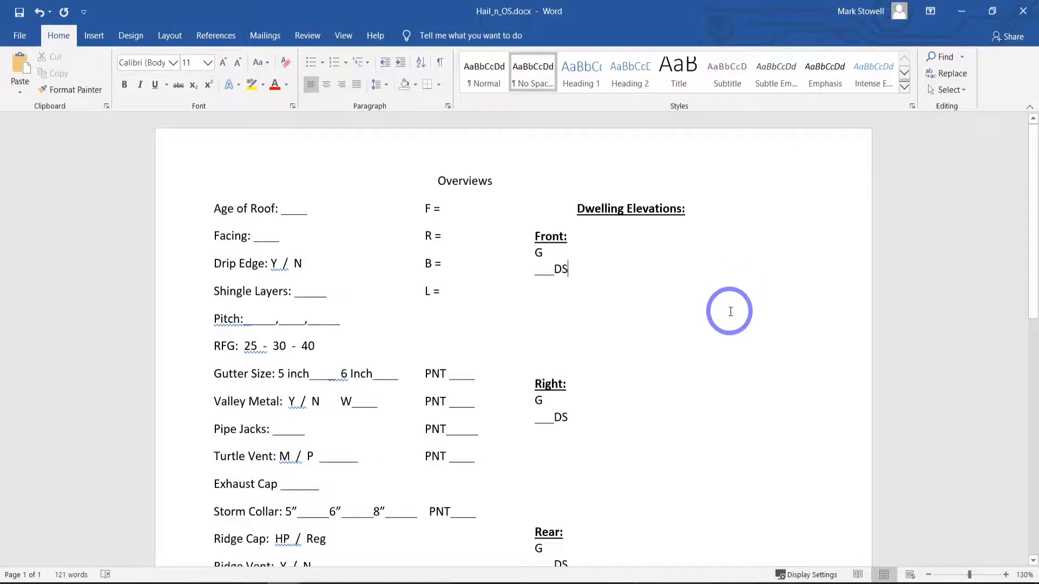
scroll(down, 3)
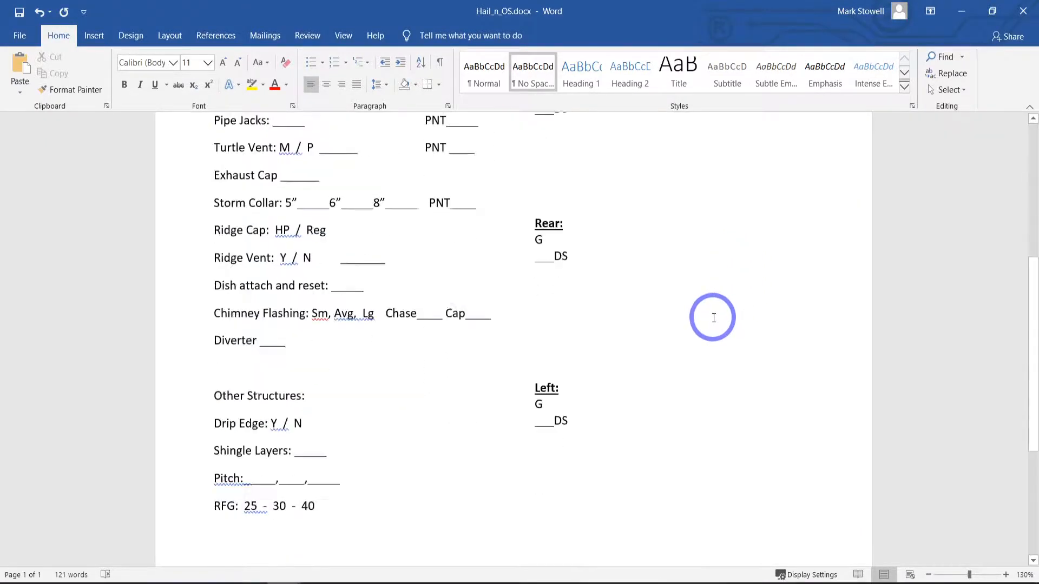
scroll(down, 3)
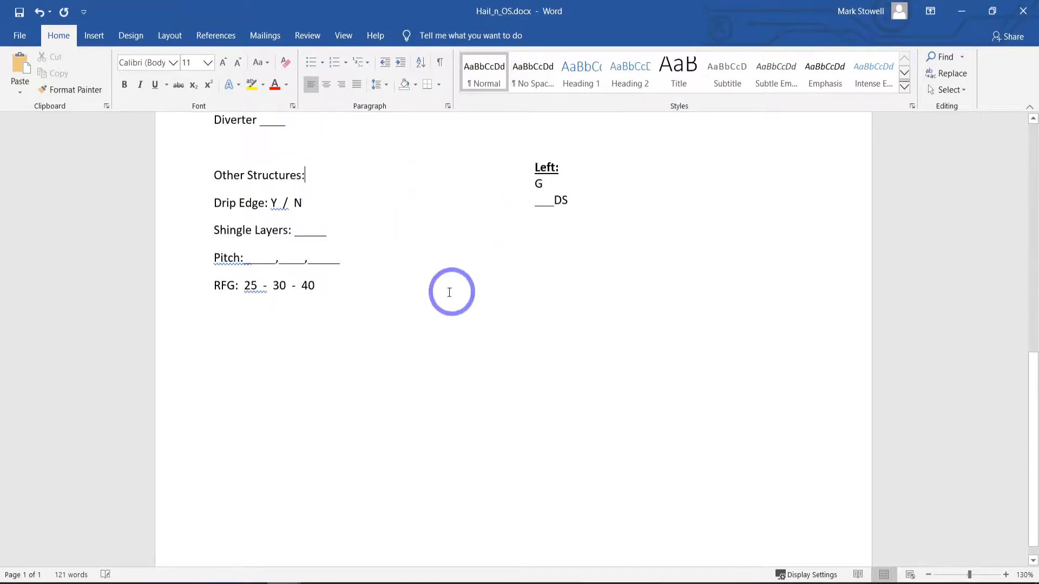
mouse_move(440, 158)
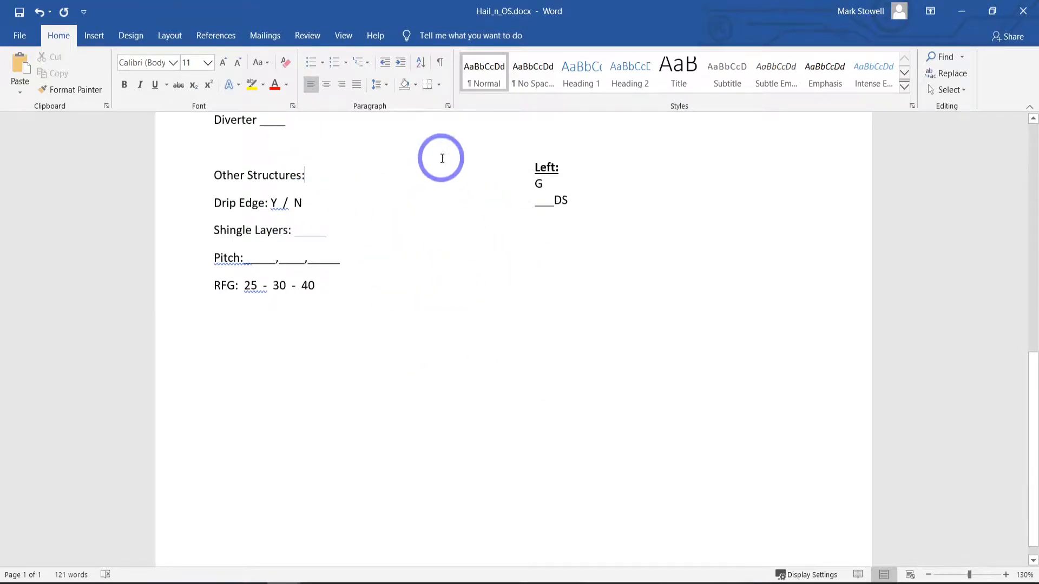
mouse_move(202, 475)
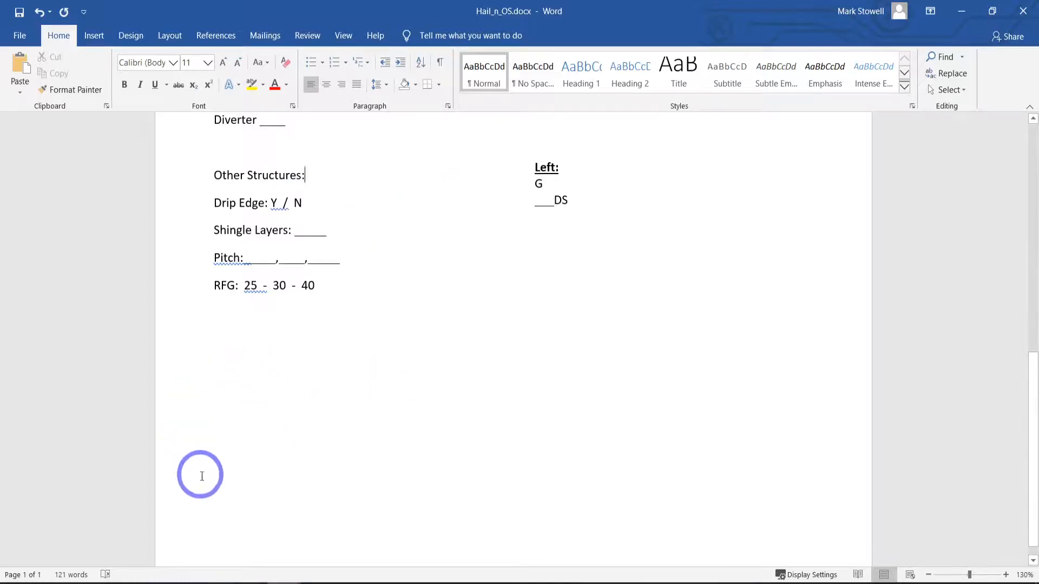
mouse_move(411, 468)
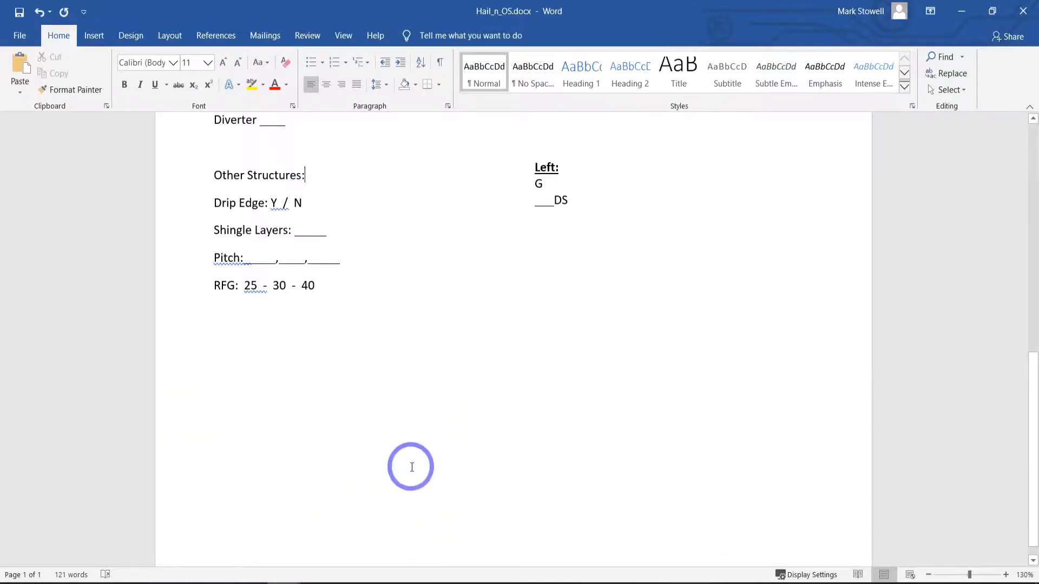
mouse_move(297, 363)
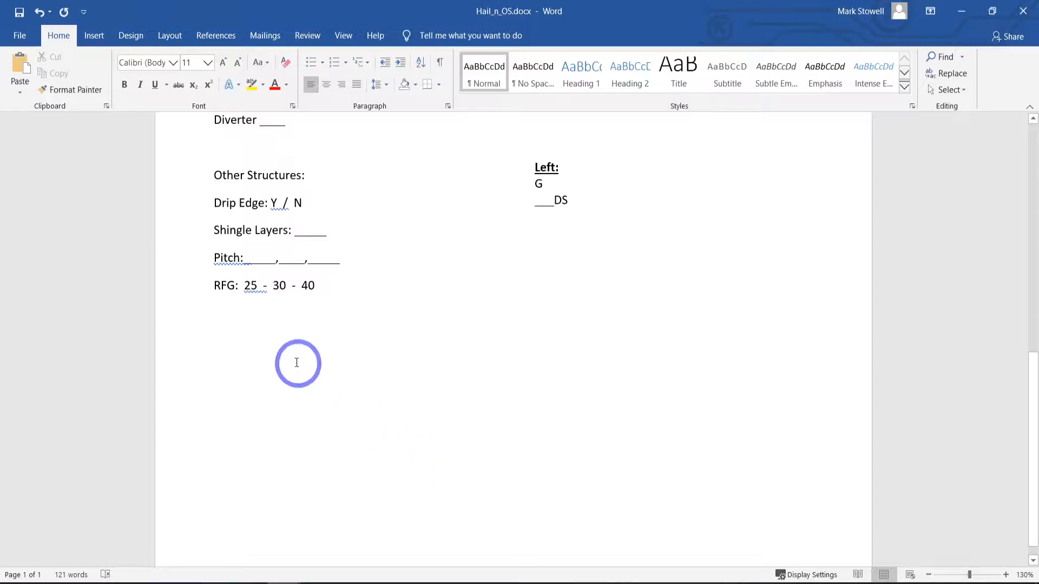
mouse_move(433, 501)
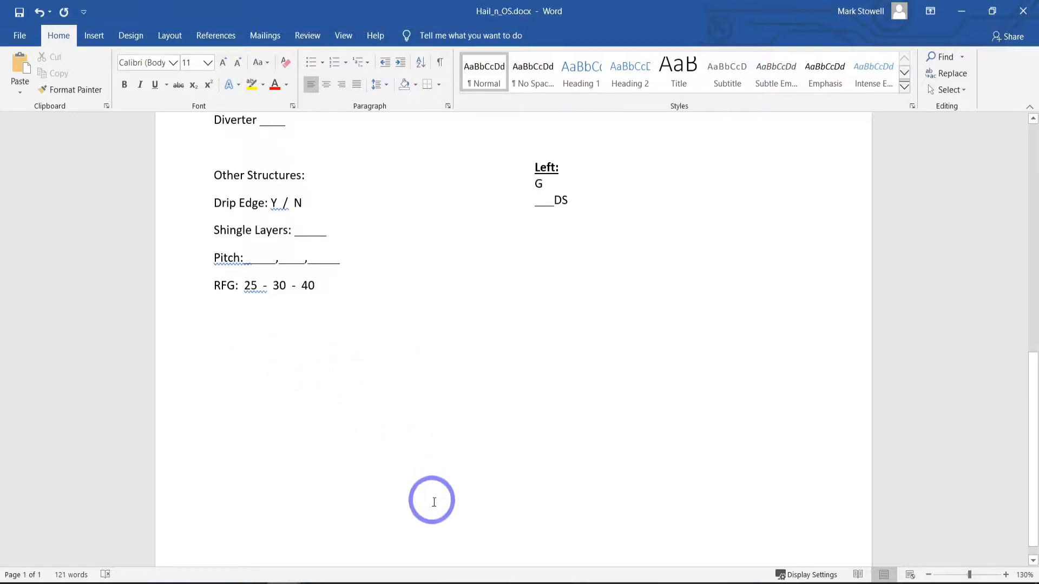
mouse_move(344, 334)
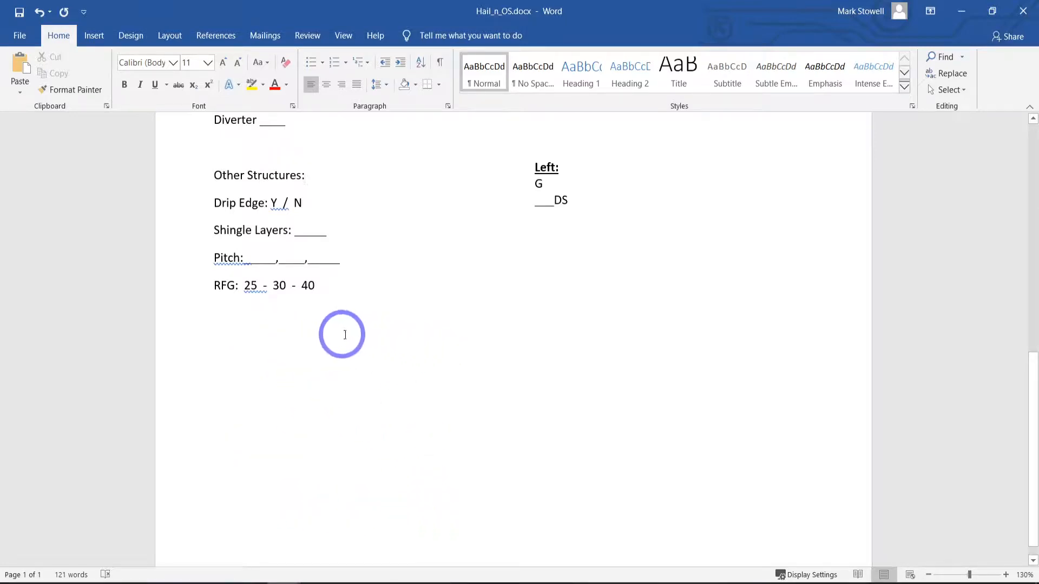
mouse_move(420, 341)
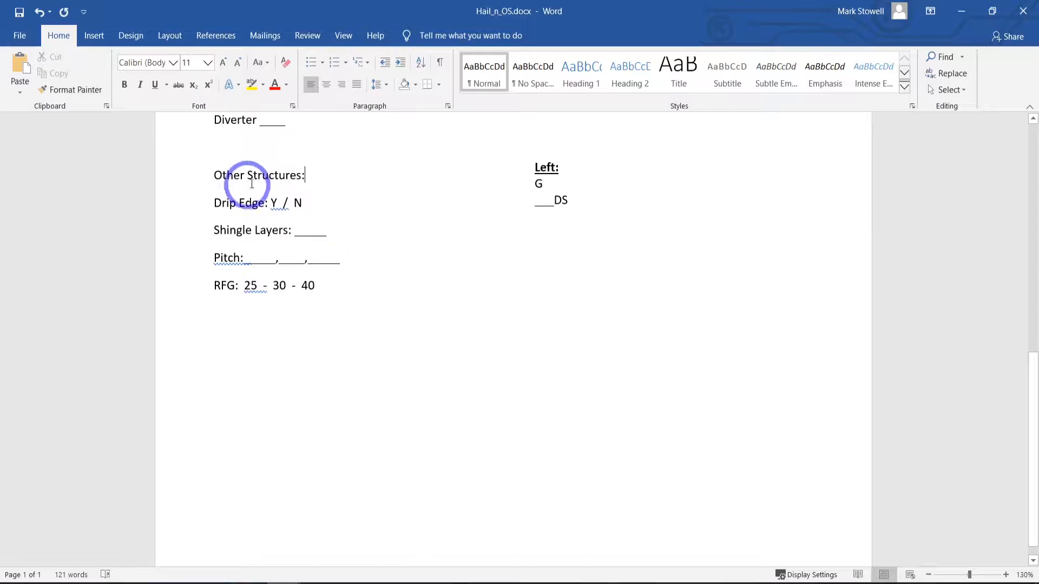
double_click(273, 202)
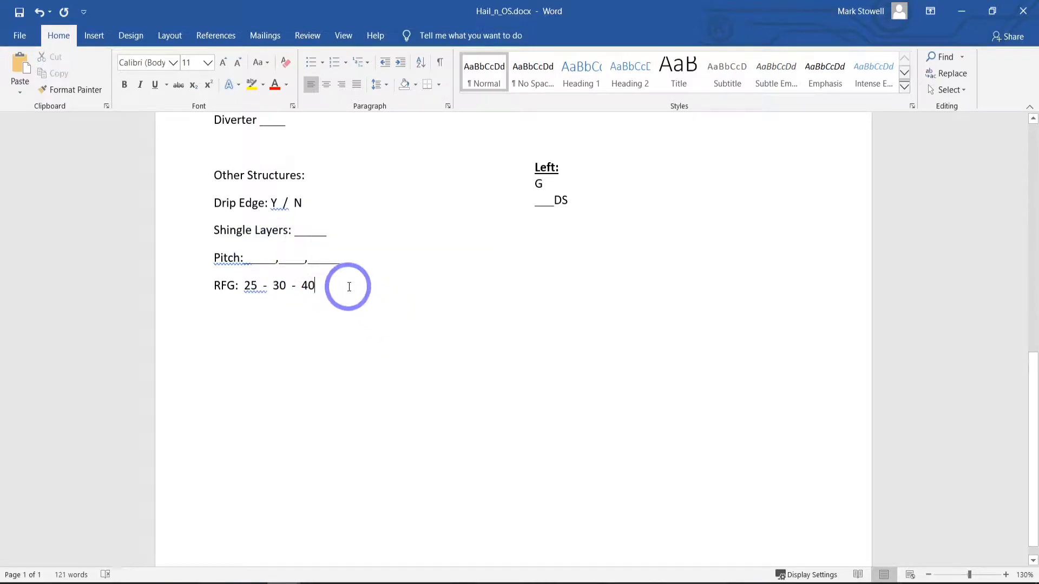
mouse_move(358, 341)
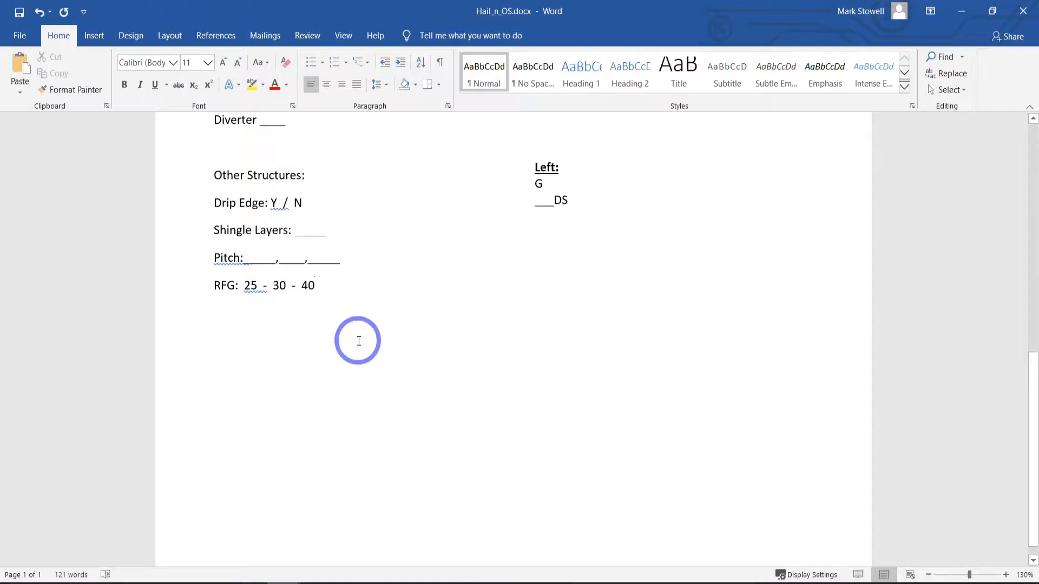
mouse_move(371, 337)
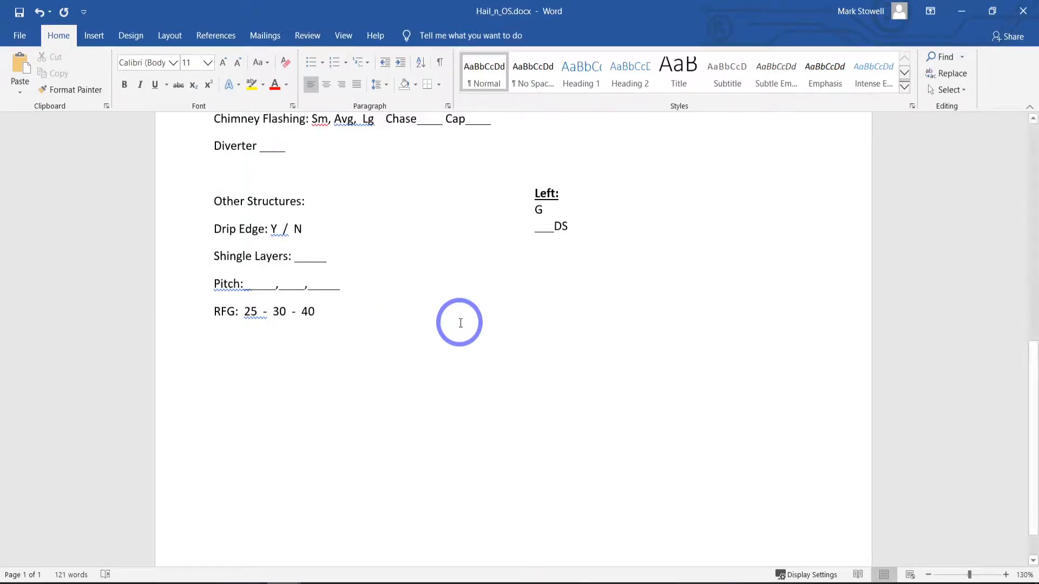
mouse_move(550, 365)
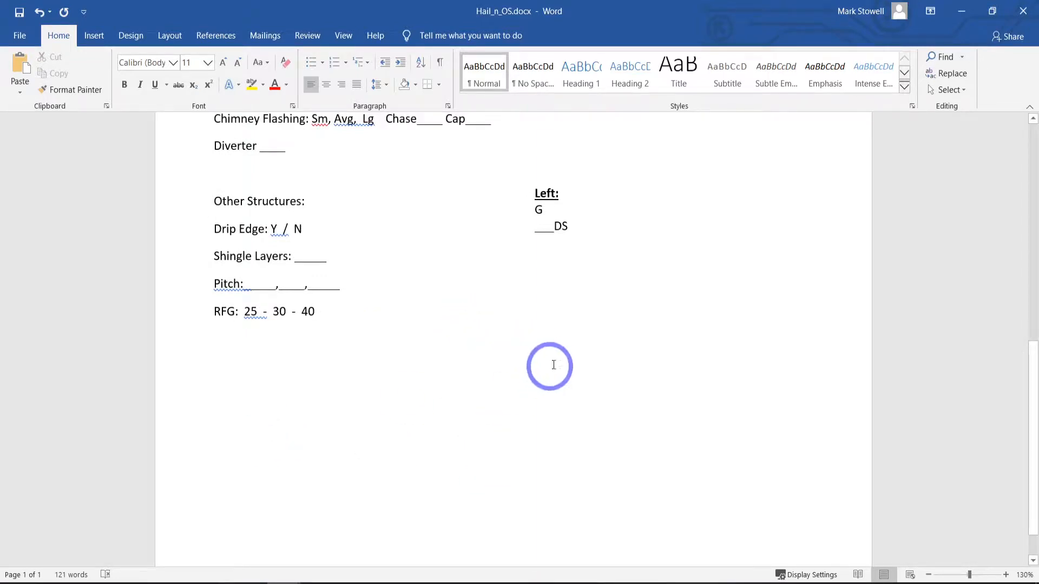
mouse_move(813, 368)
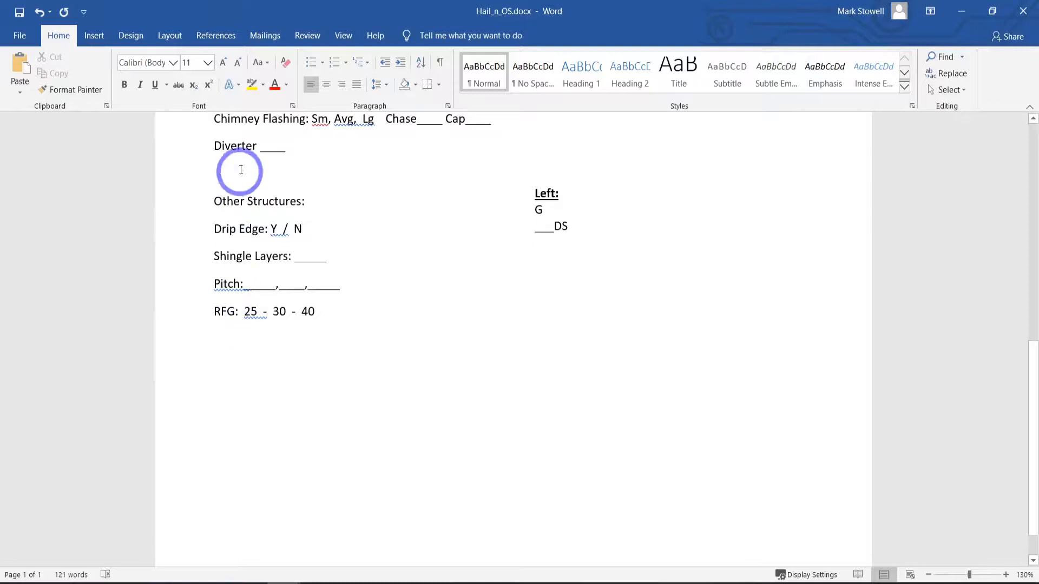
- Scroll Hail_n_Interior.docx down to the Room Name, Ceiling, Walls, Floor and Lights fields, then back to Overviews
scroll(down, 3)
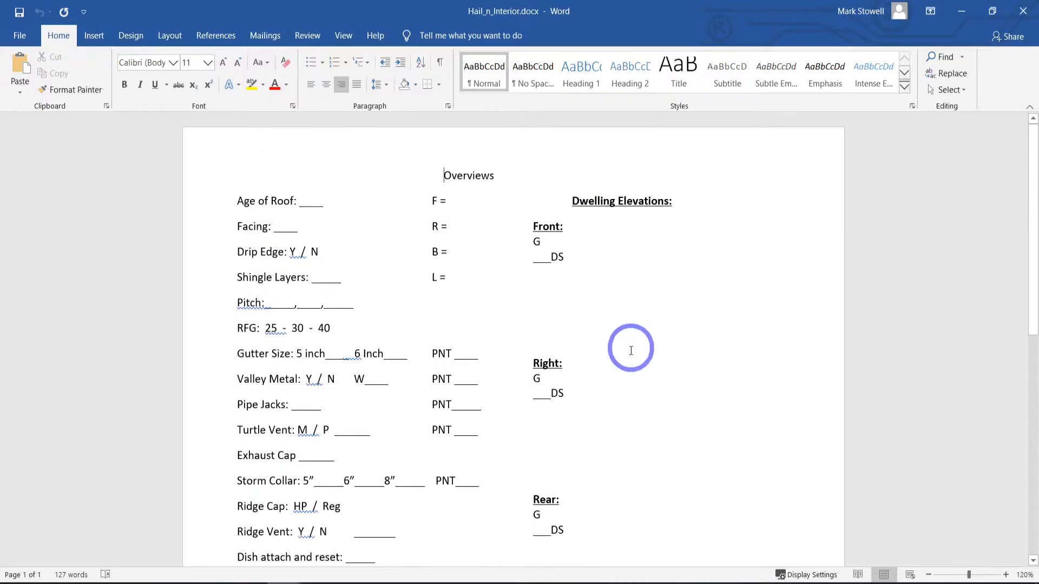
scroll(down, 3)
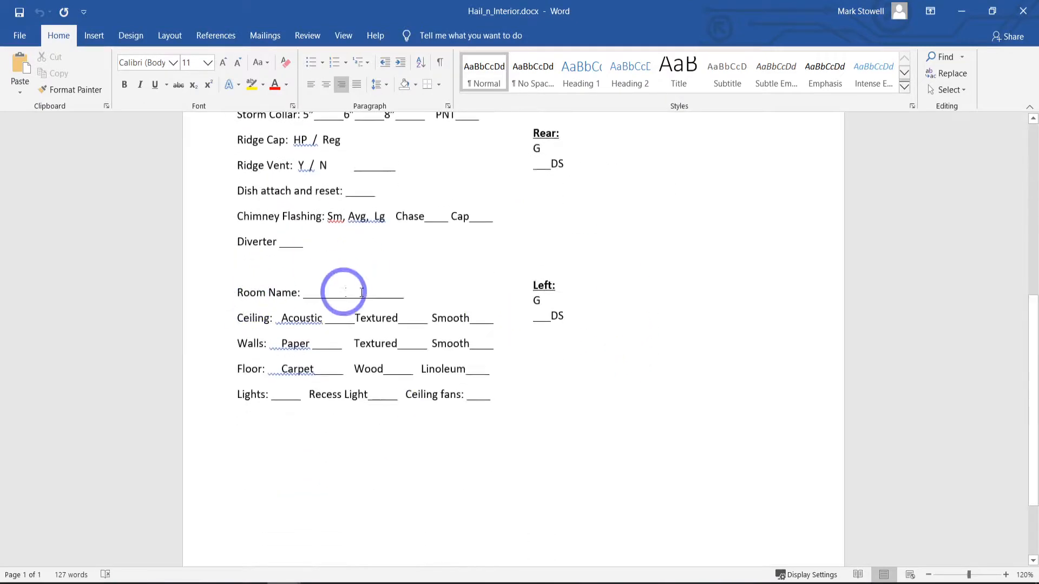
scroll(down, 3)
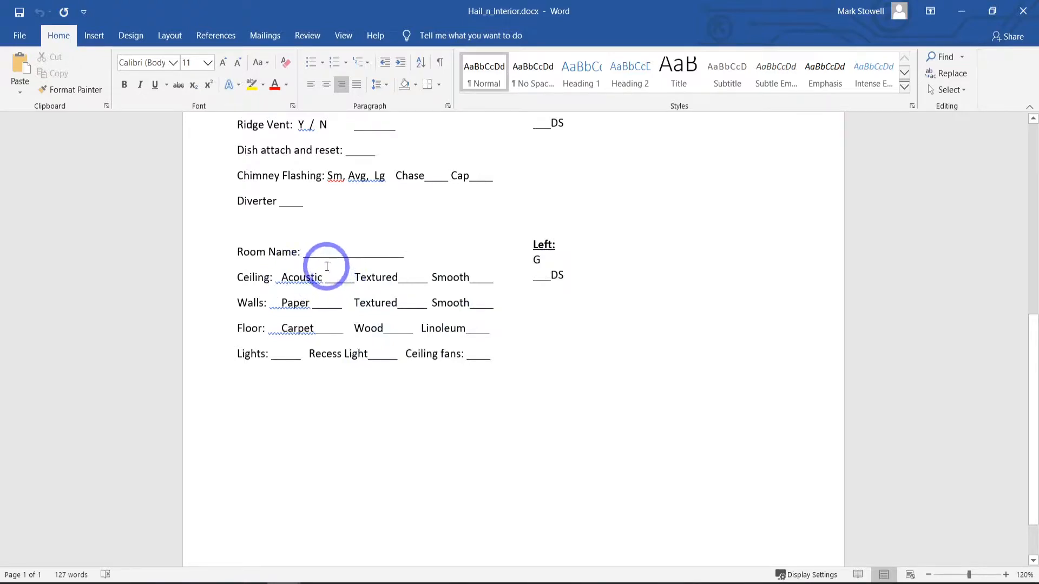
mouse_move(346, 279)
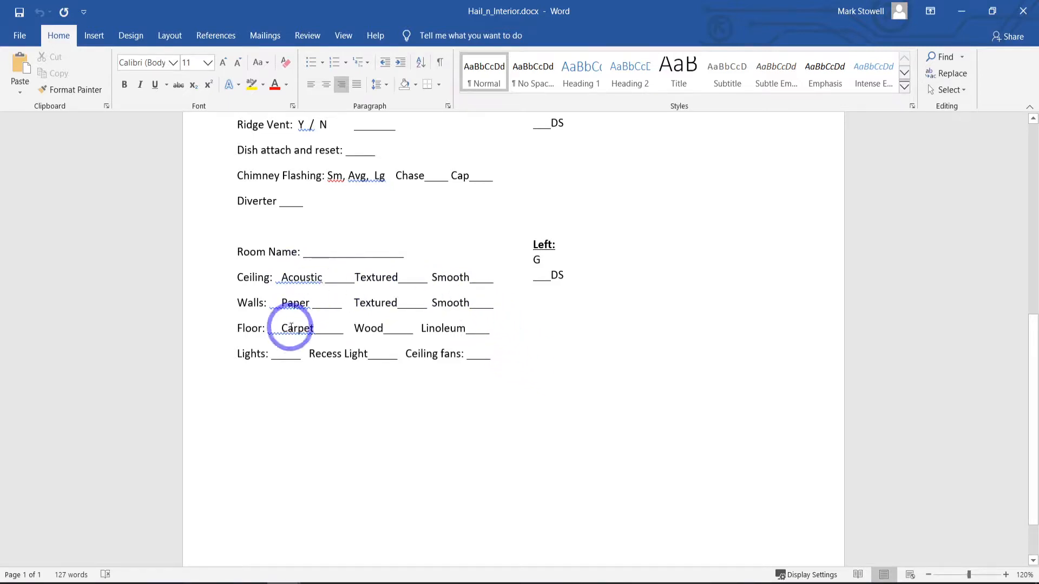
mouse_move(327, 332)
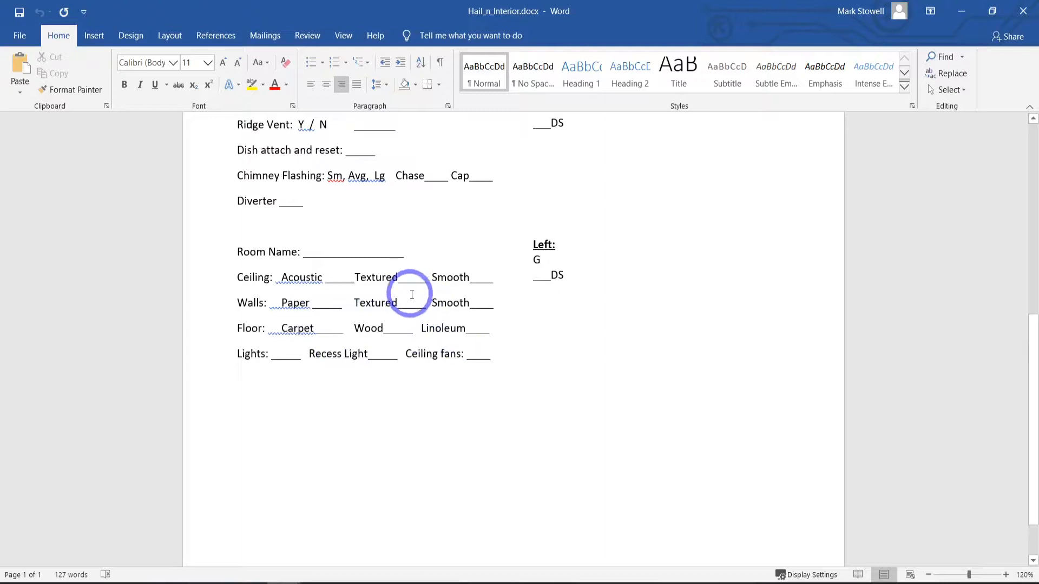
mouse_move(247, 333)
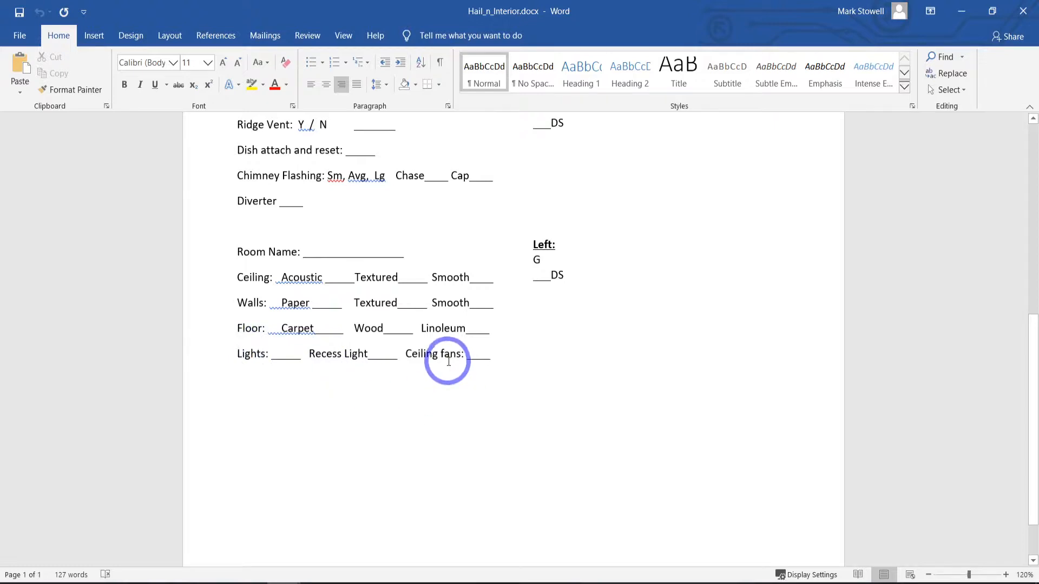
mouse_move(509, 376)
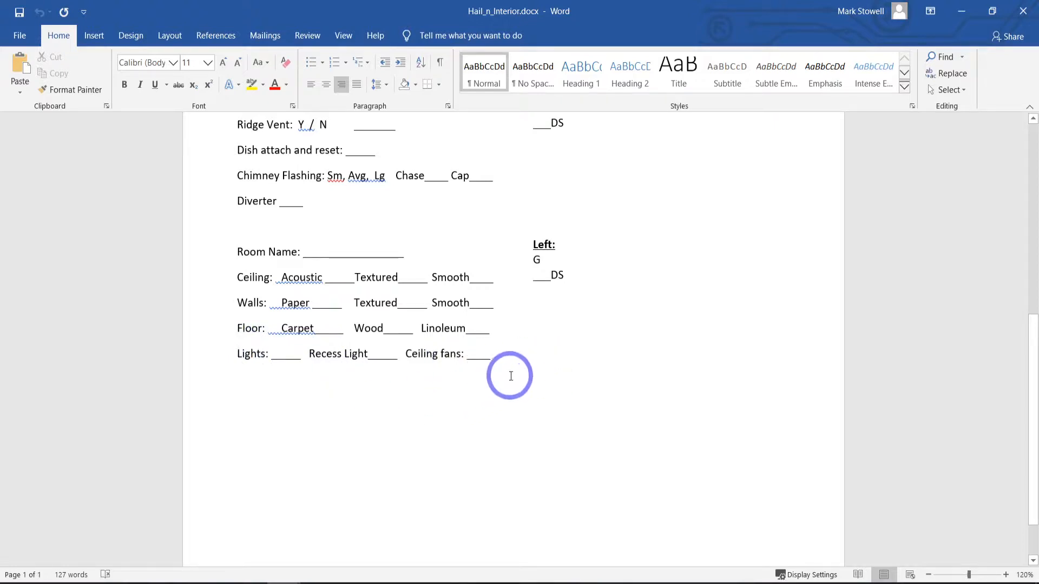
mouse_move(506, 404)
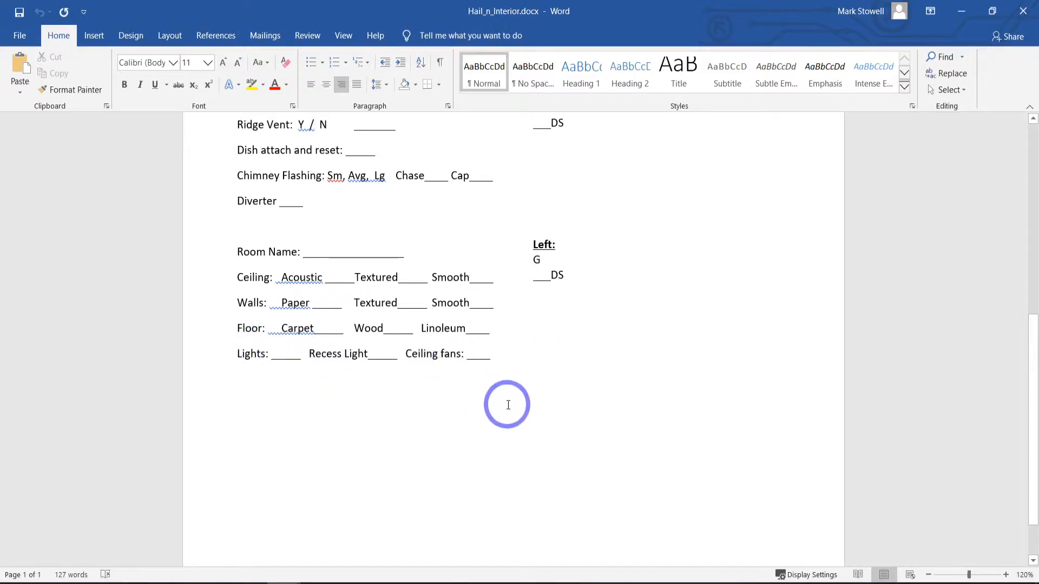
mouse_move(400, 331)
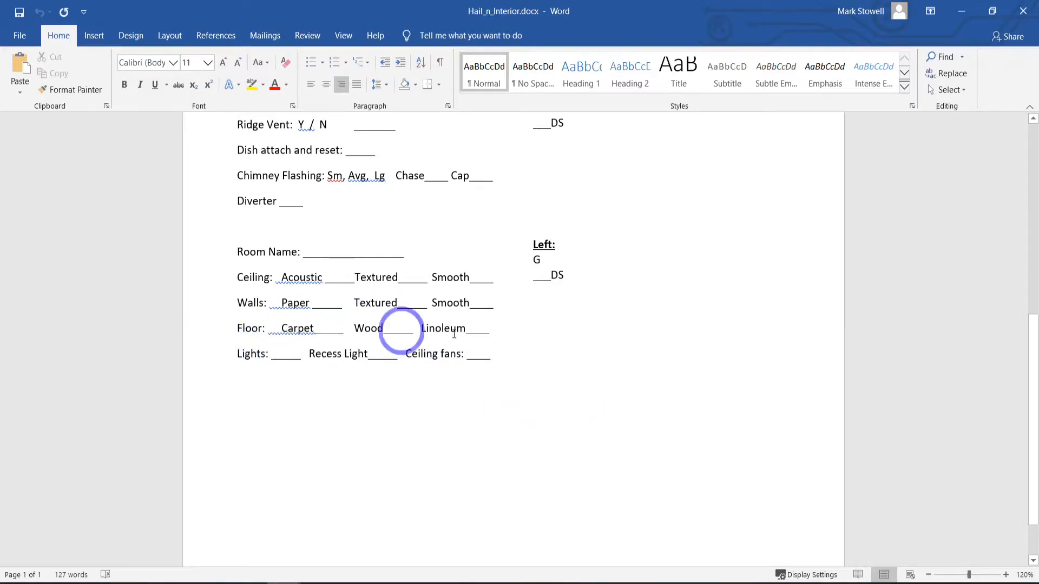
mouse_move(520, 414)
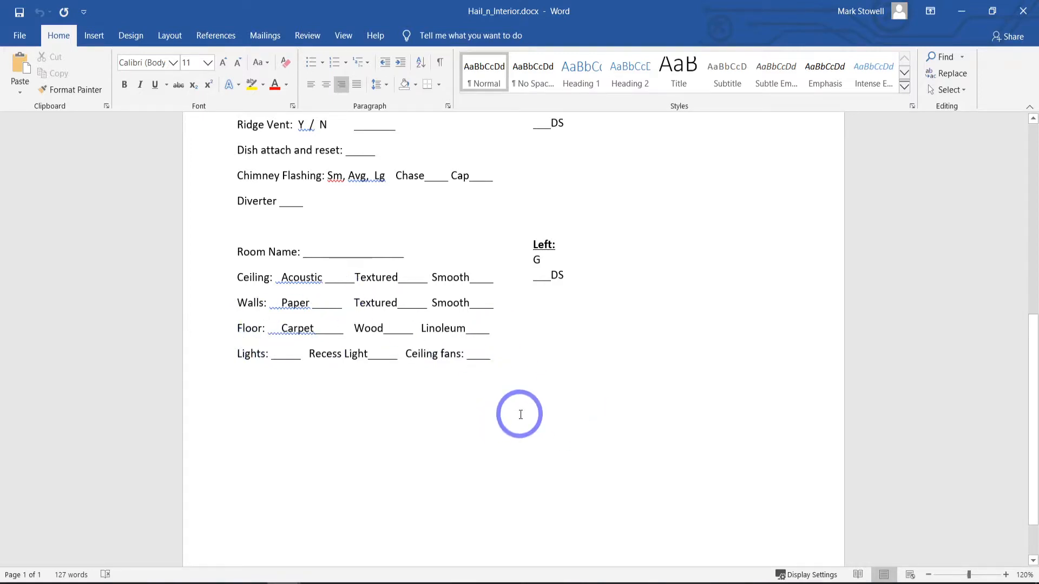
mouse_move(565, 351)
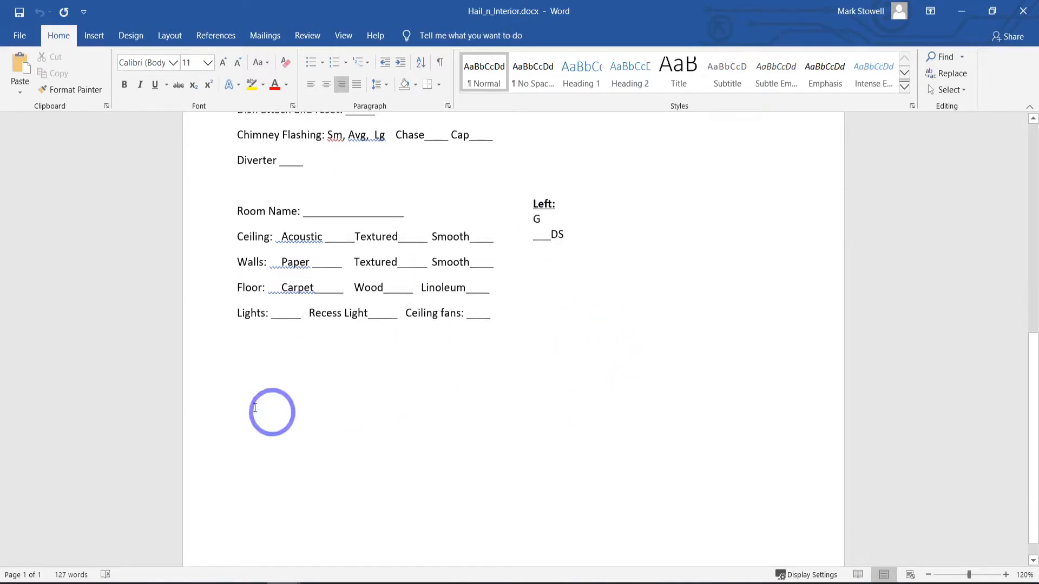
mouse_move(548, 353)
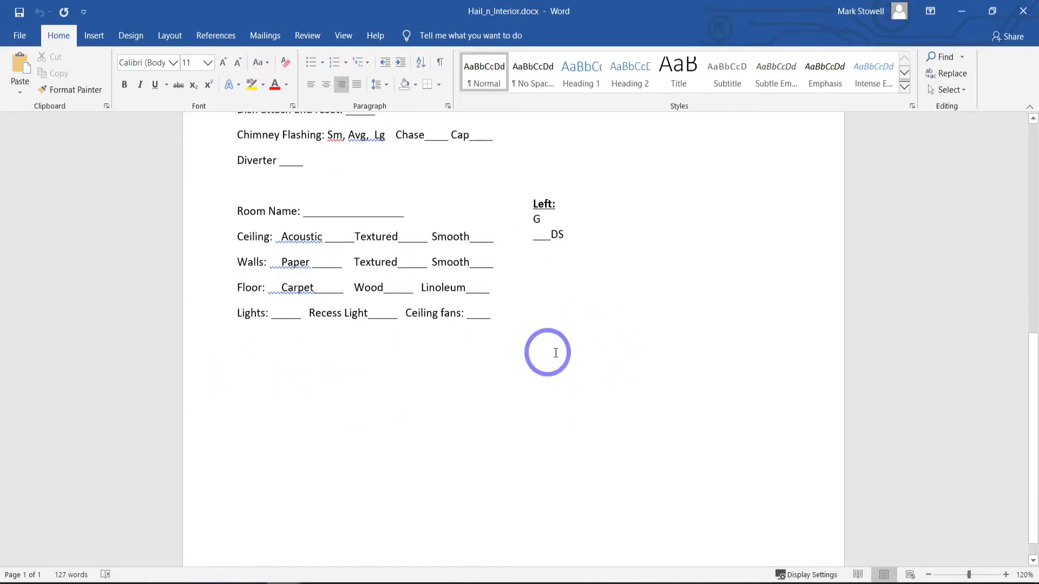
mouse_move(262, 430)
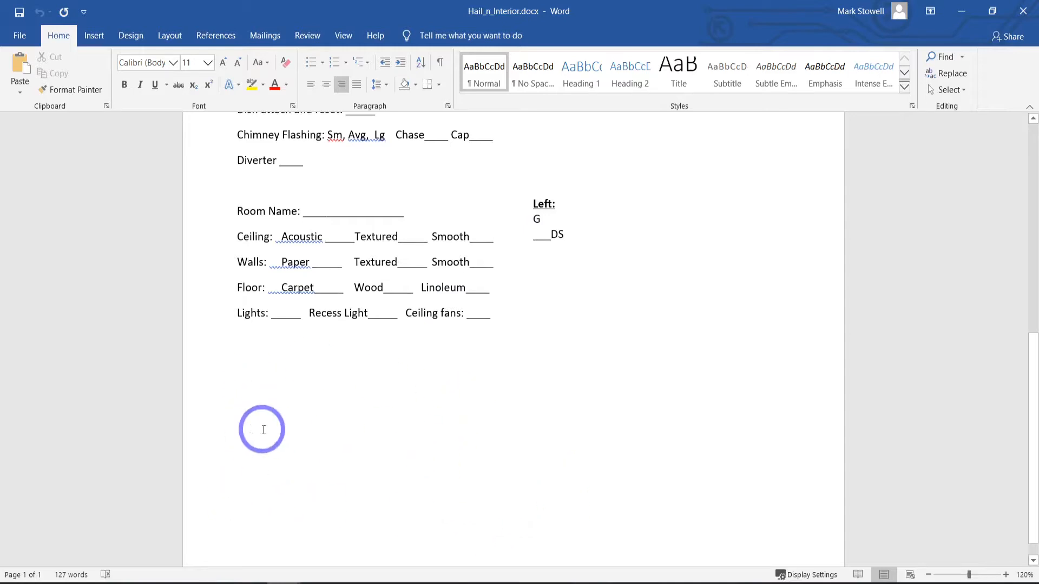
mouse_move(496, 397)
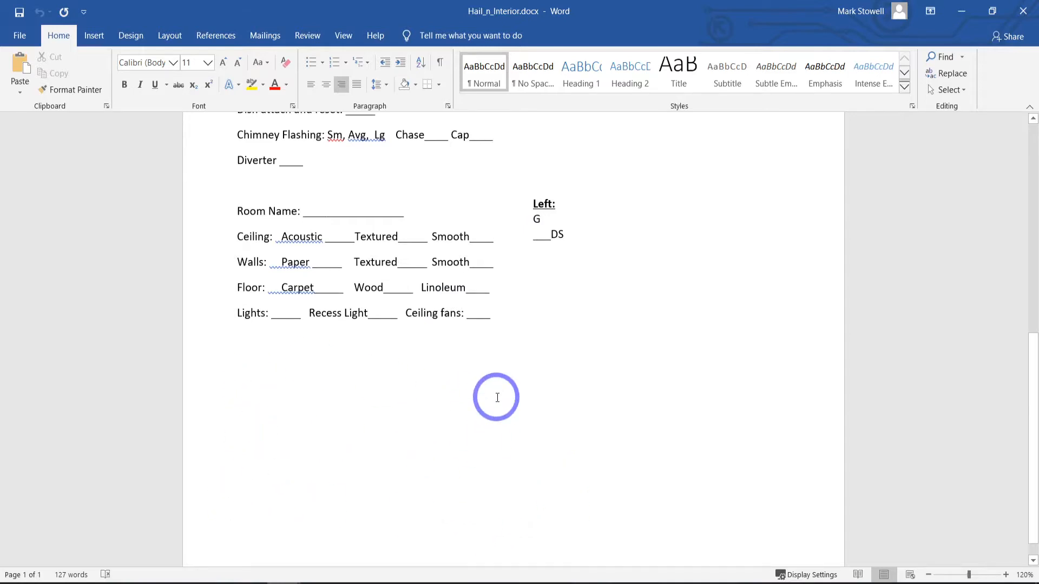
scroll(up, 3)
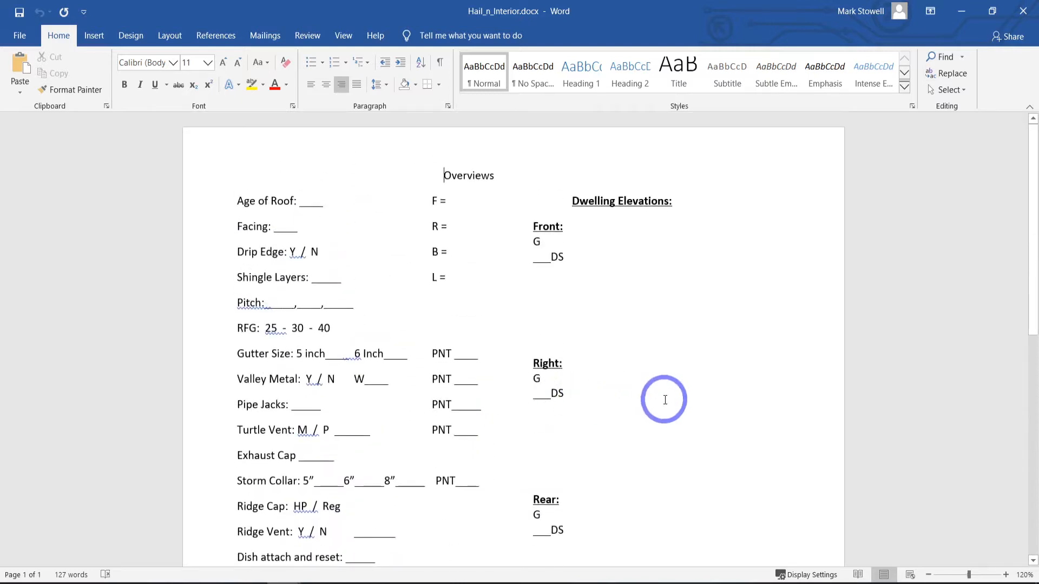
mouse_move(693, 410)
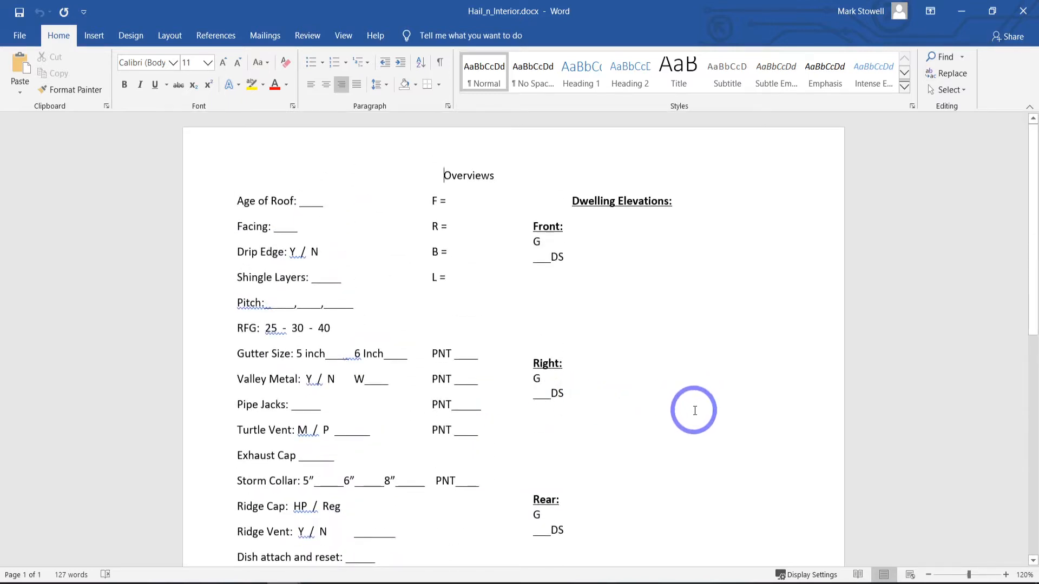
mouse_move(568, 121)
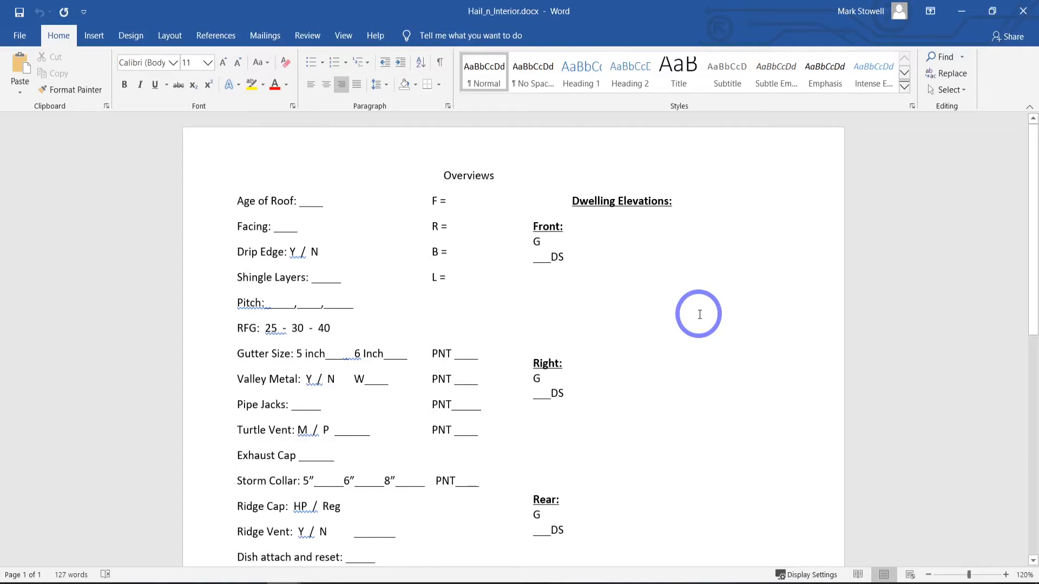
mouse_move(671, 360)
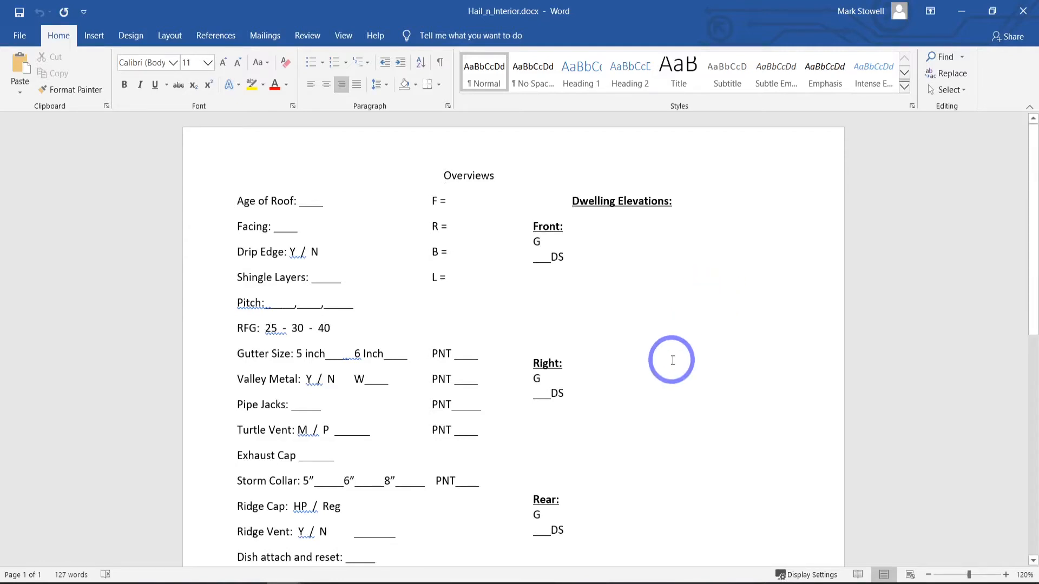